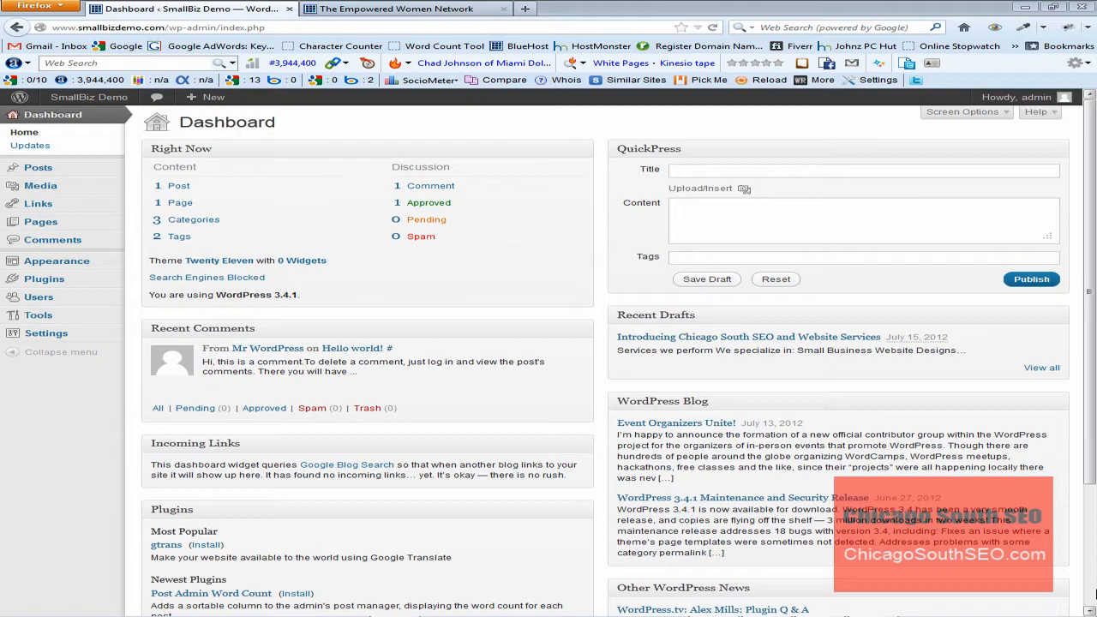
{"action": "mouse_move", "coordinate": [964, 504]}
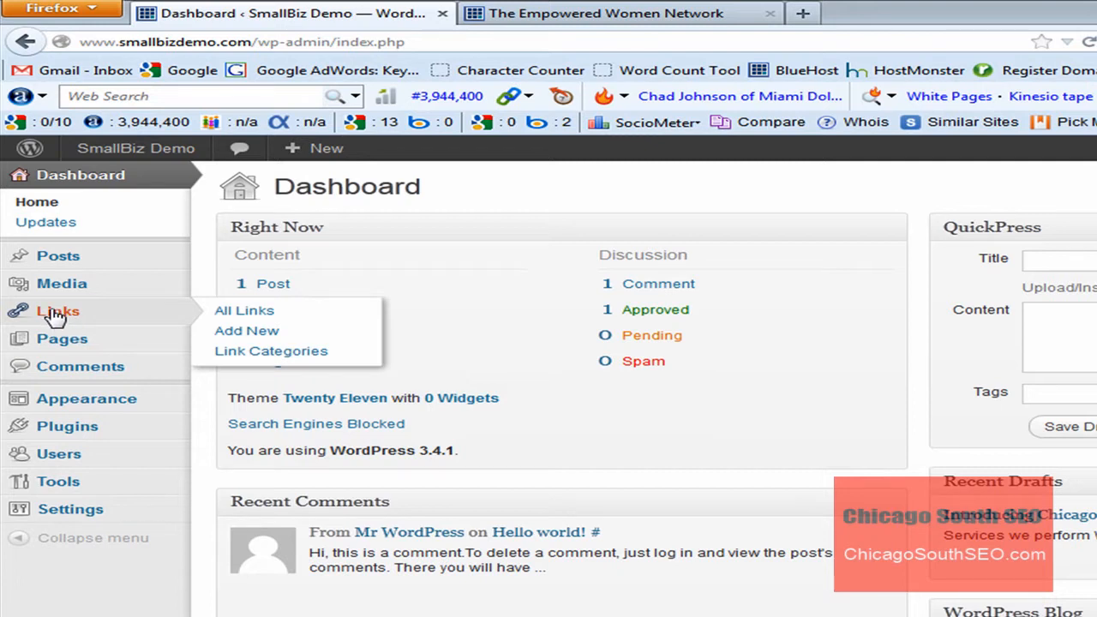
{"action": "mouse_move", "coordinate": [244, 320]}
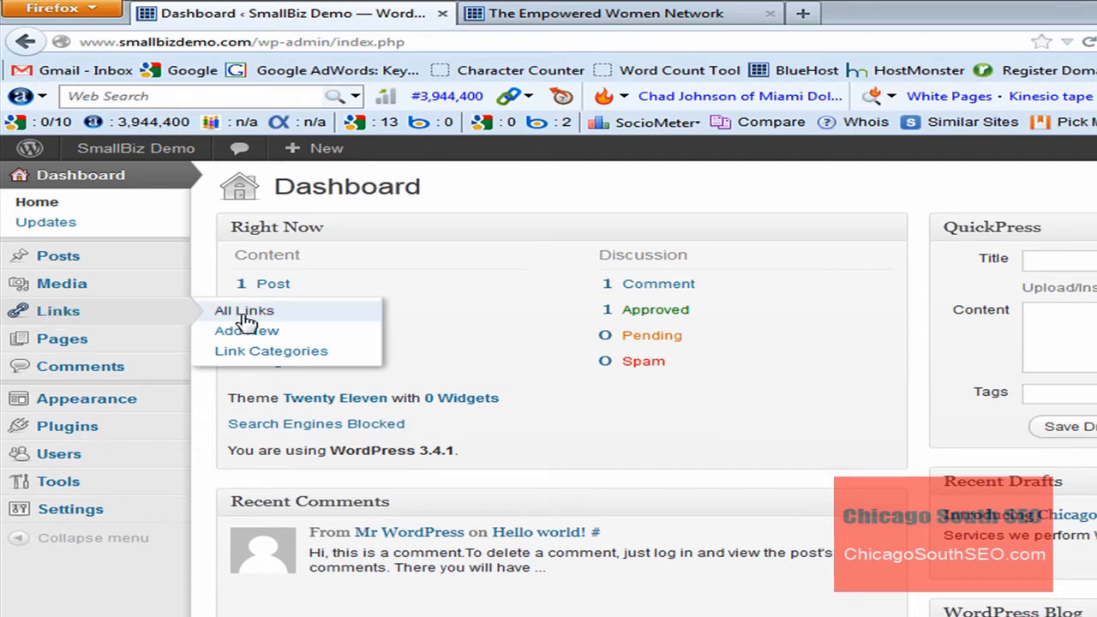
{"action": "mouse_move", "coordinate": [271, 351]}
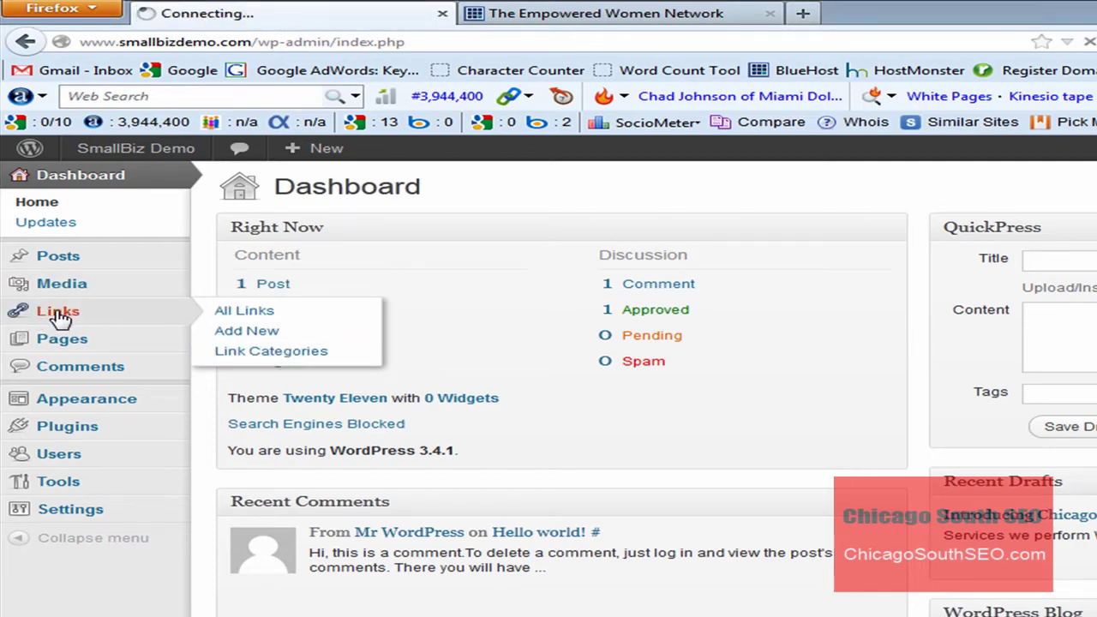
Step: Open the Links manager showing existing links such as Documentation
{"action": "left_click", "coordinate": [243, 310]}
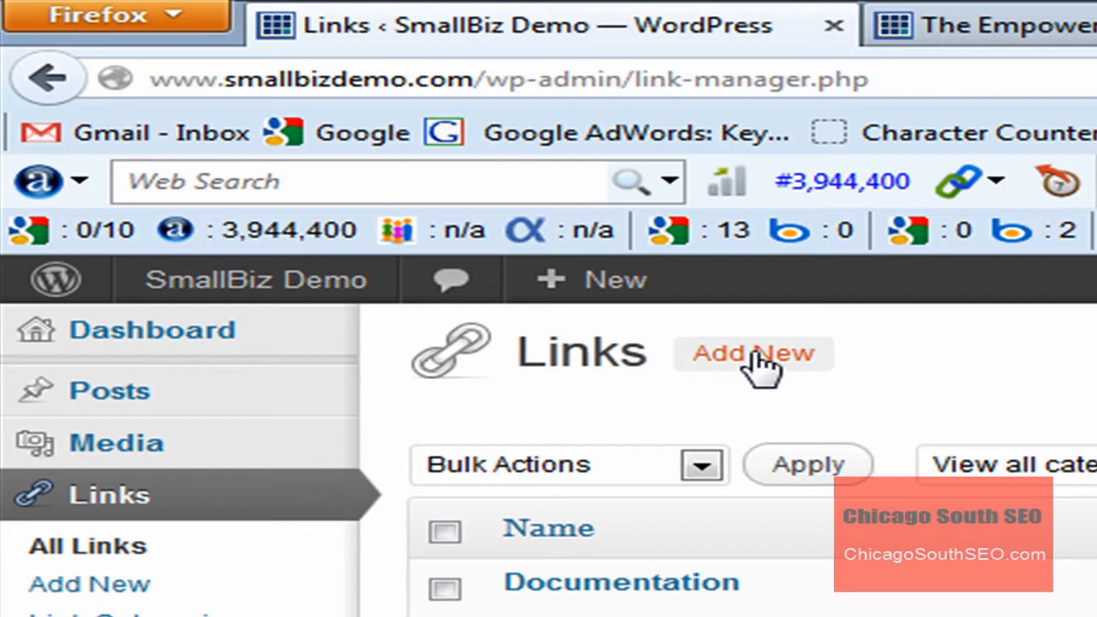
{"action": "left_click", "coordinate": [752, 353]}
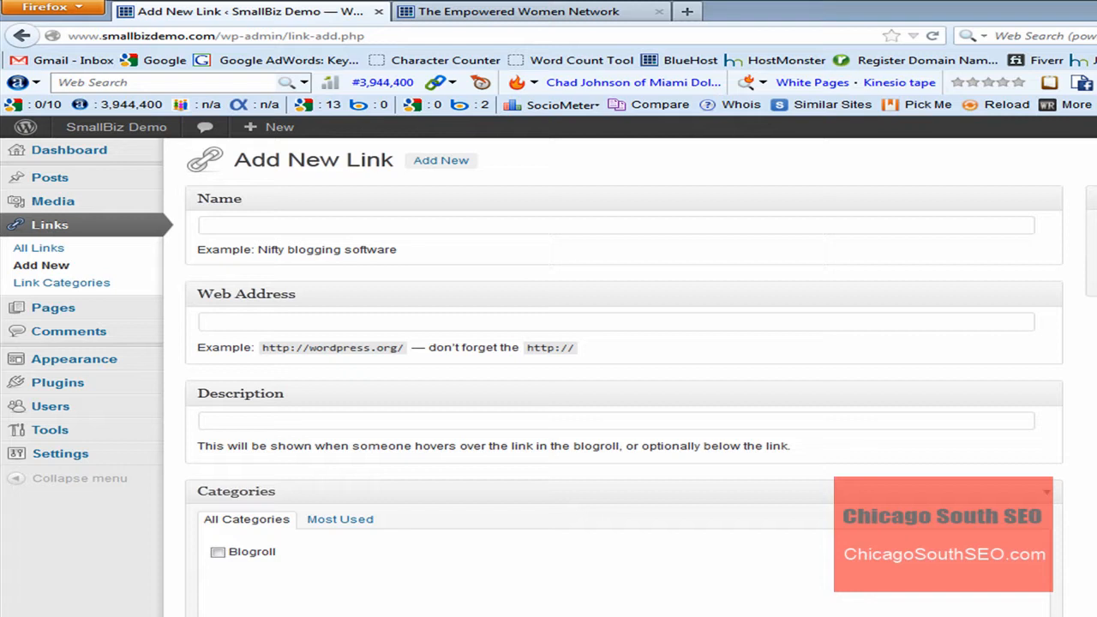
{"action": "type", "text": "The"}
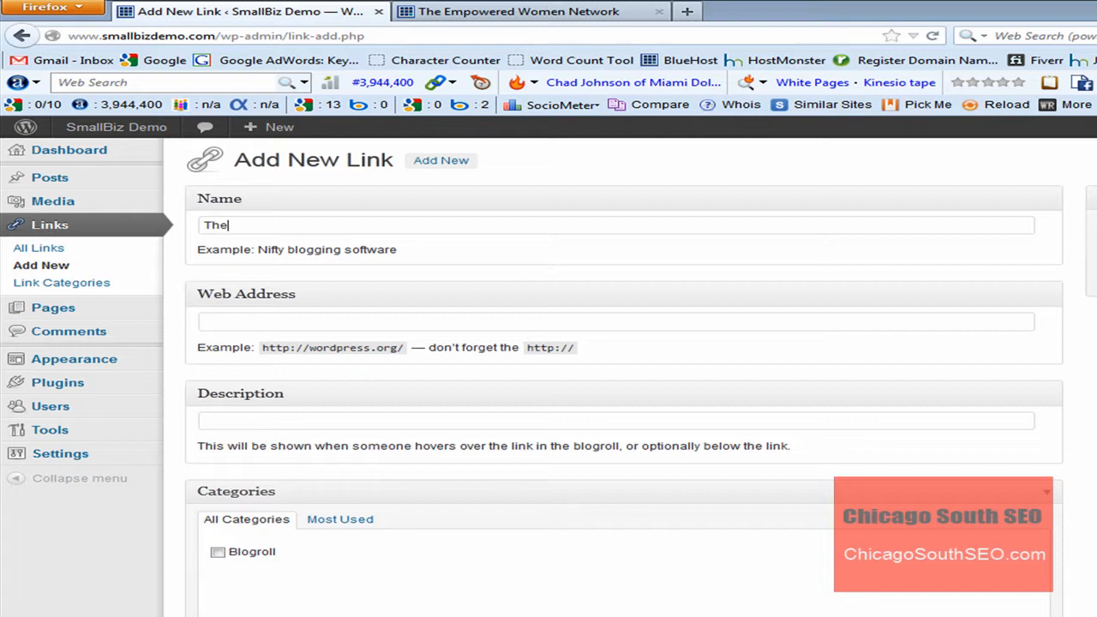
{"action": "type", "text": "Emopo"}
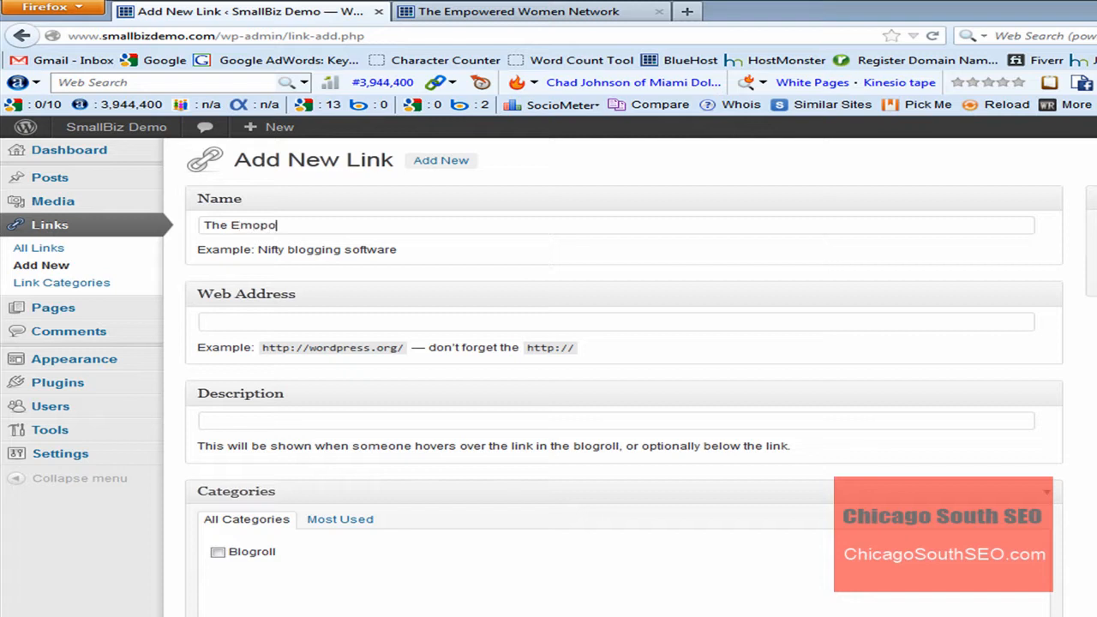
{"action": "key", "text": "Backspace"}
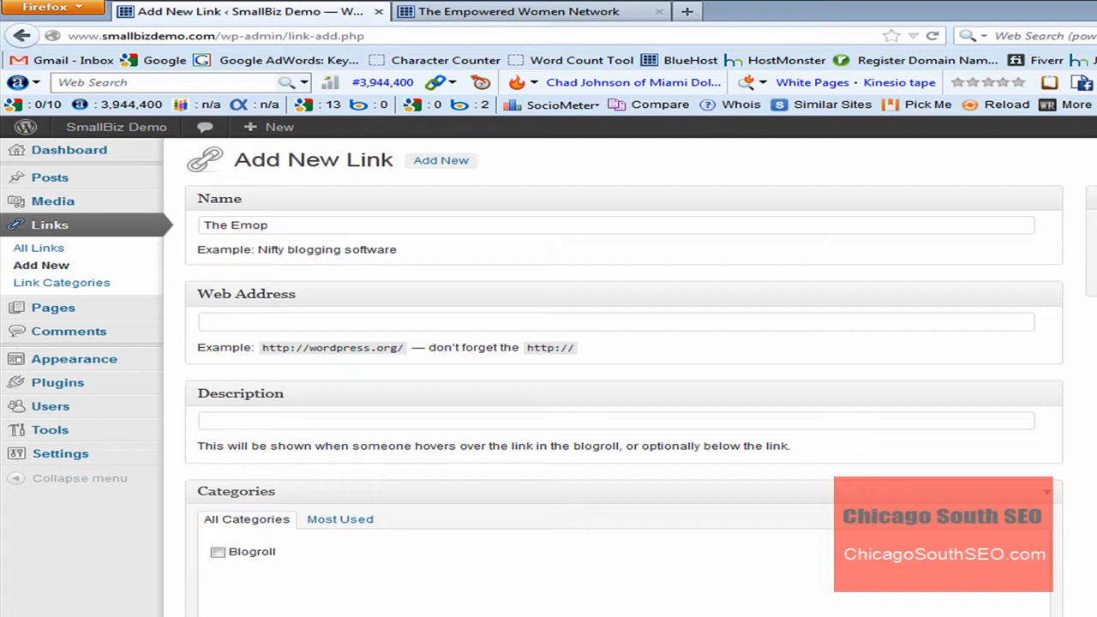
{"action": "type", "text": "wered"}
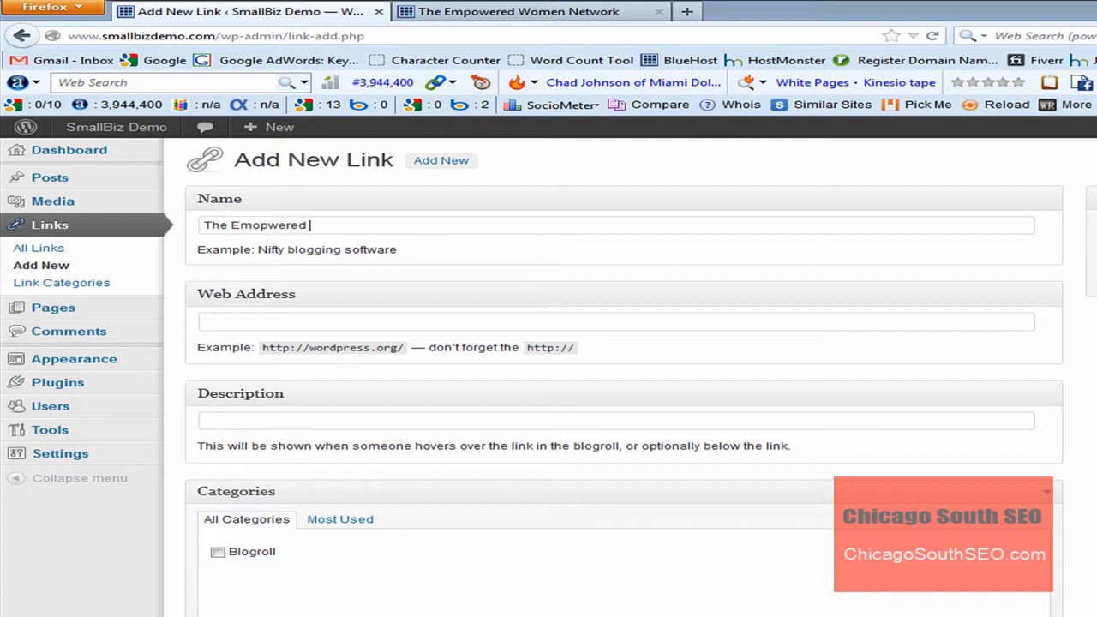
{"action": "type", "text": "Women Netw"}
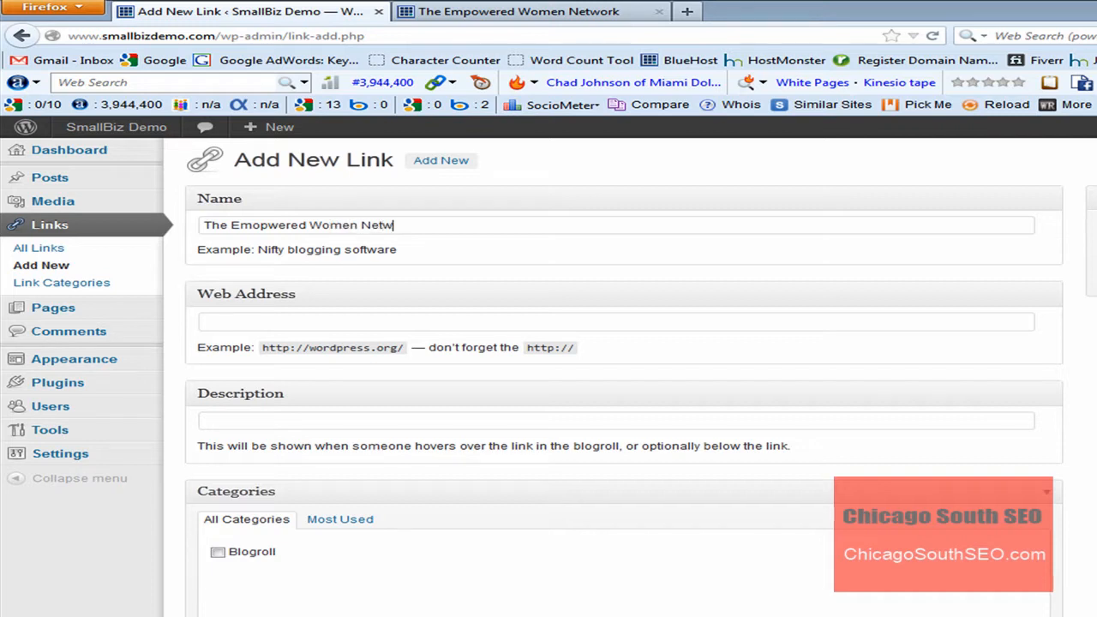
{"action": "type", "text": "ork"}
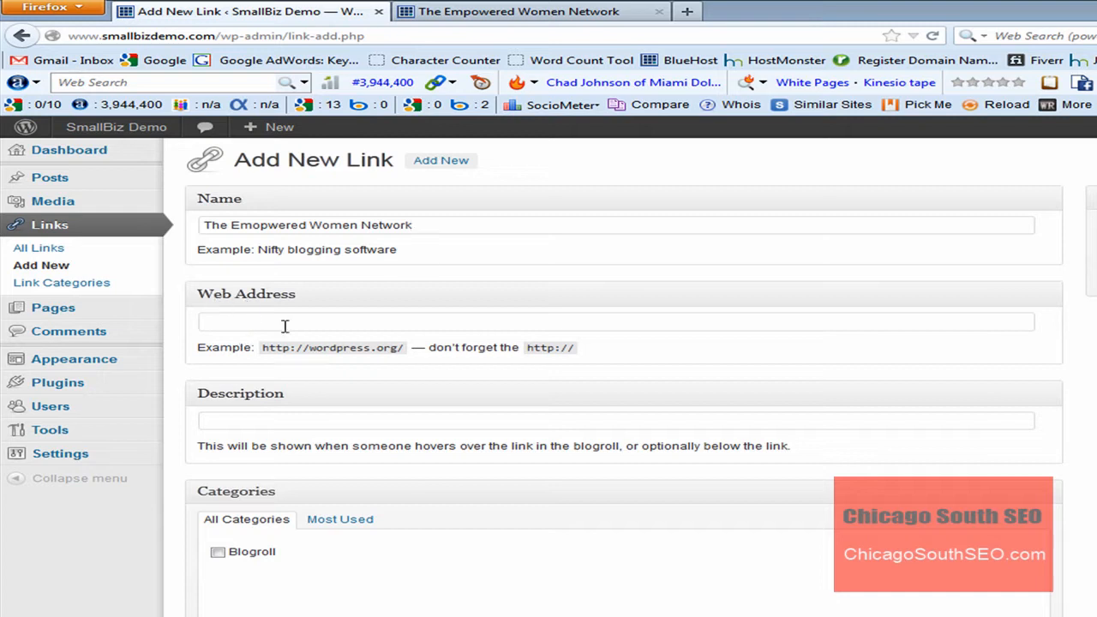
{"action": "mouse_move", "coordinate": [349, 266]}
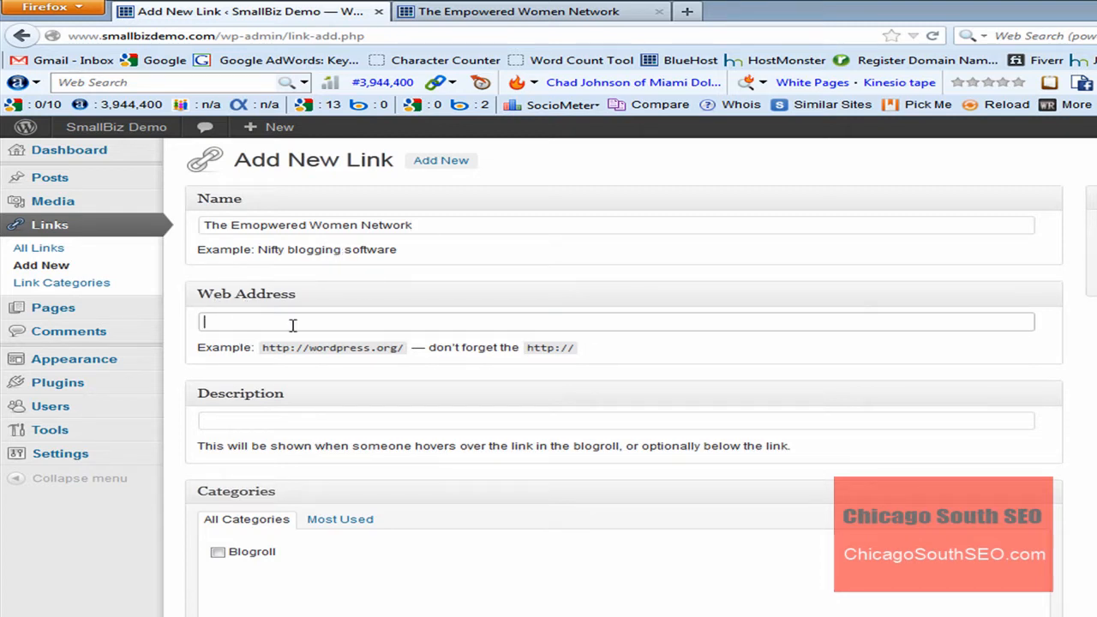
{"action": "type", "text": "http://www.theempoweredwomennetwork.com/"}
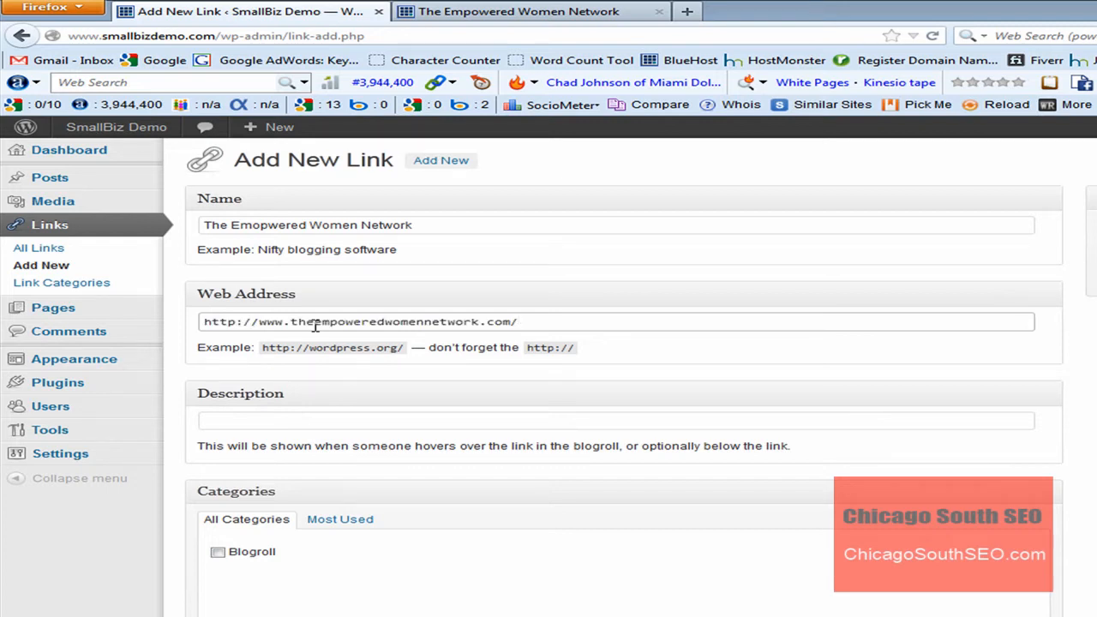
{"action": "mouse_move", "coordinate": [370, 387]}
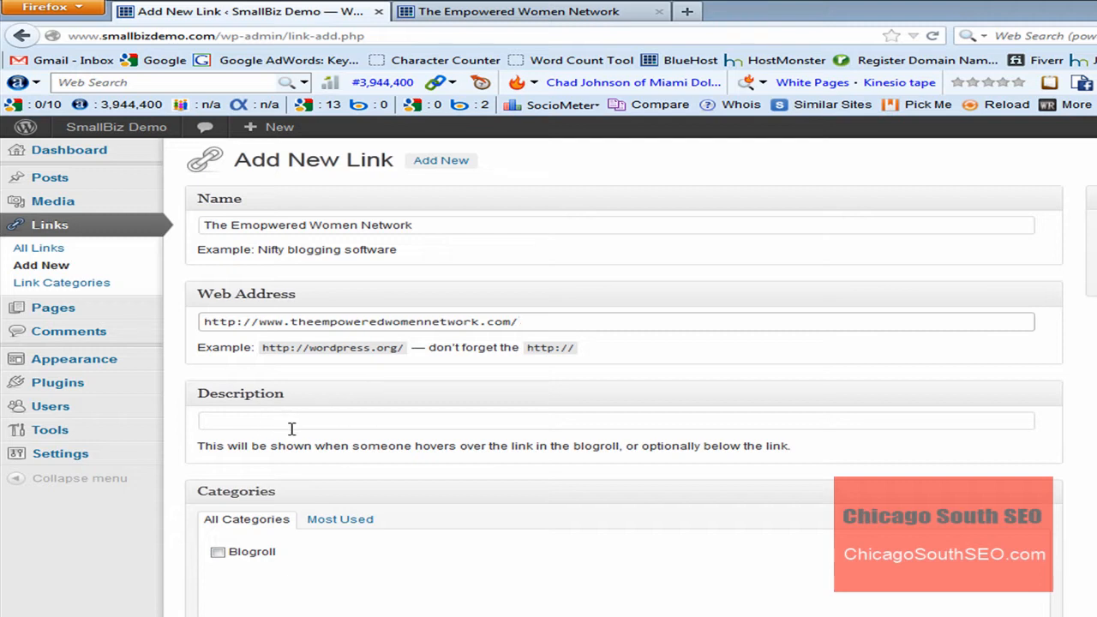
Step: Enter the description 'One of the websites that we like' for the link
{"action": "left_click", "coordinate": [277, 422]}
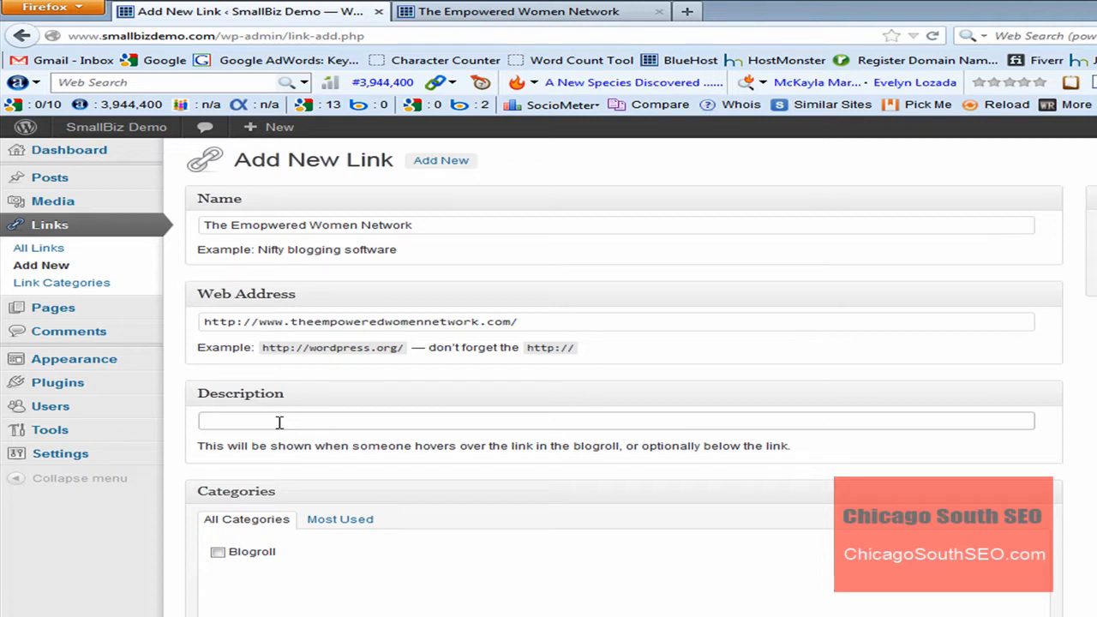
{"action": "type", "text": "One of the"}
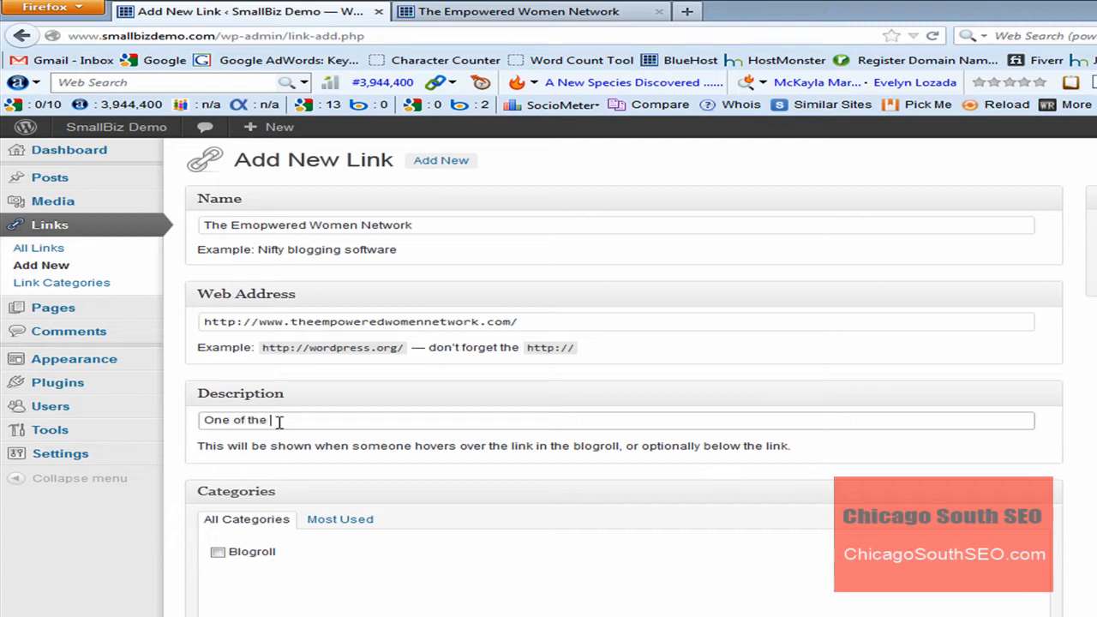
{"action": "type", "text": "websit"}
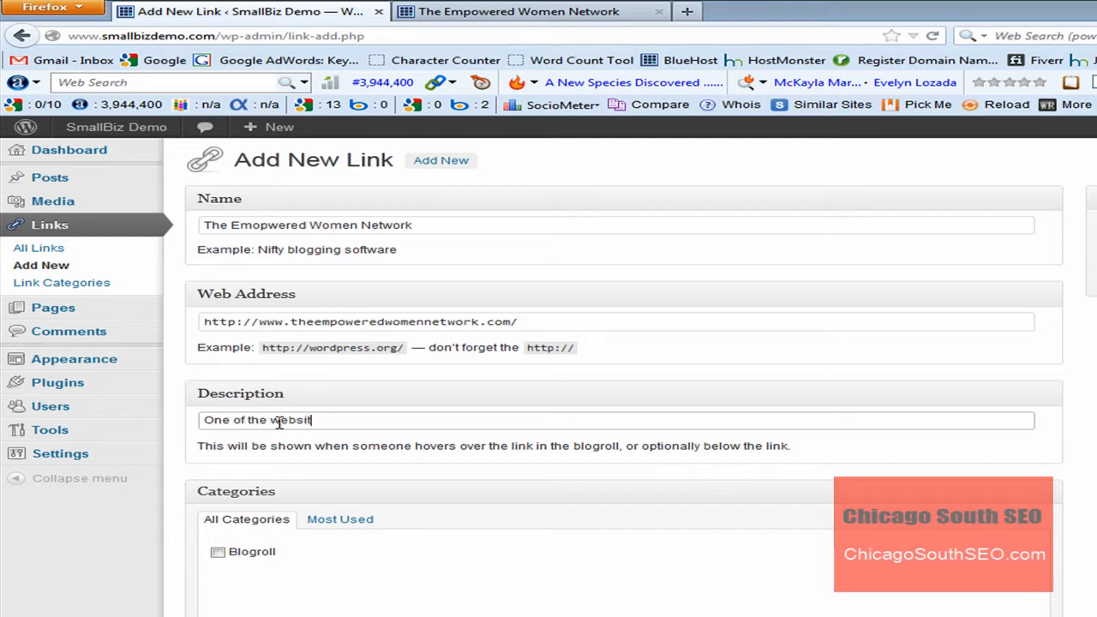
{"action": "type", "text": "es that"}
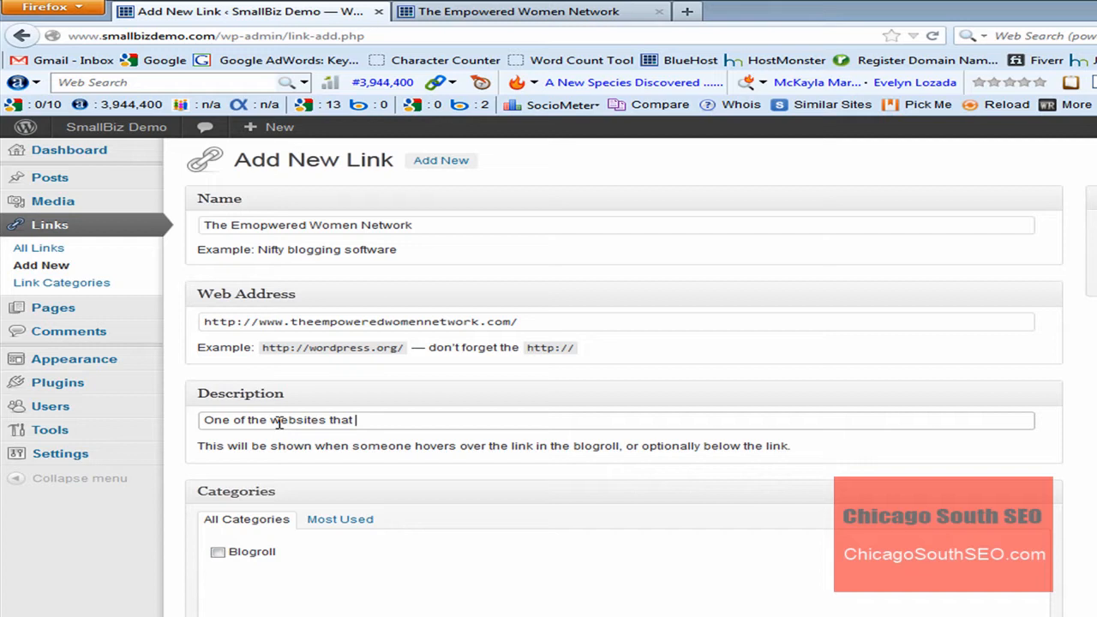
{"action": "type", "text": "we like"}
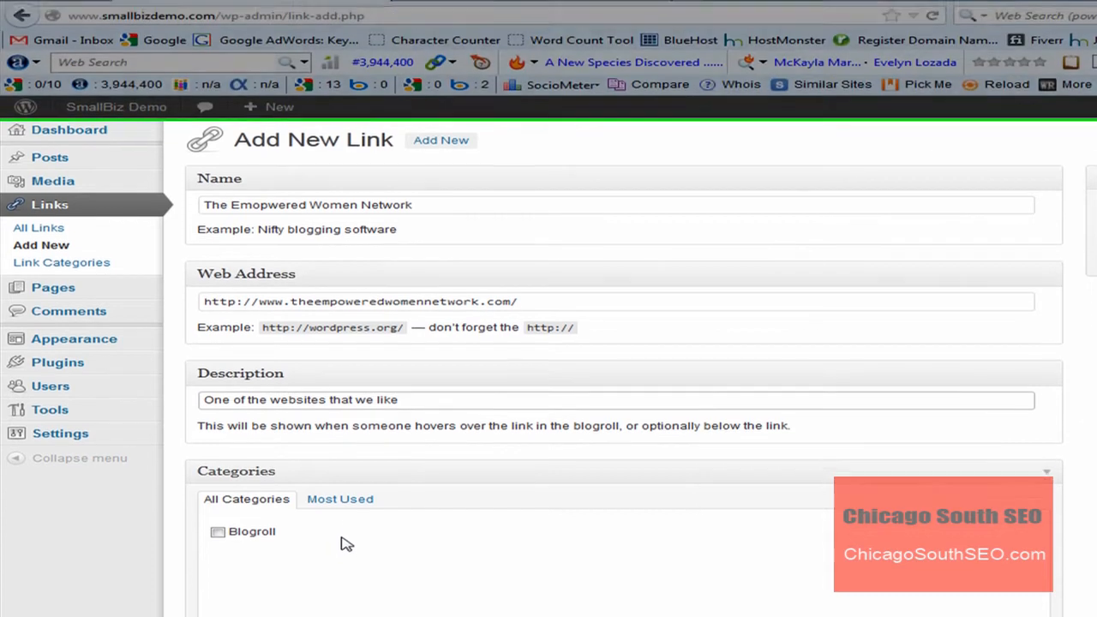
{"action": "scroll", "scroll_direction": "down", "scroll_amount": 3}
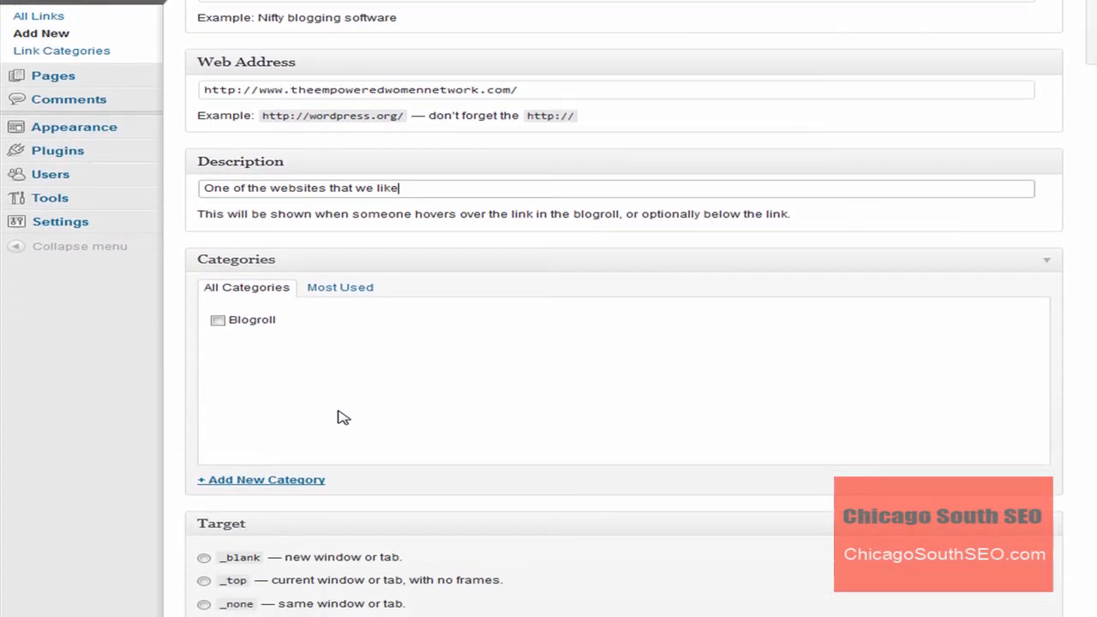
{"action": "mouse_move", "coordinate": [321, 382]}
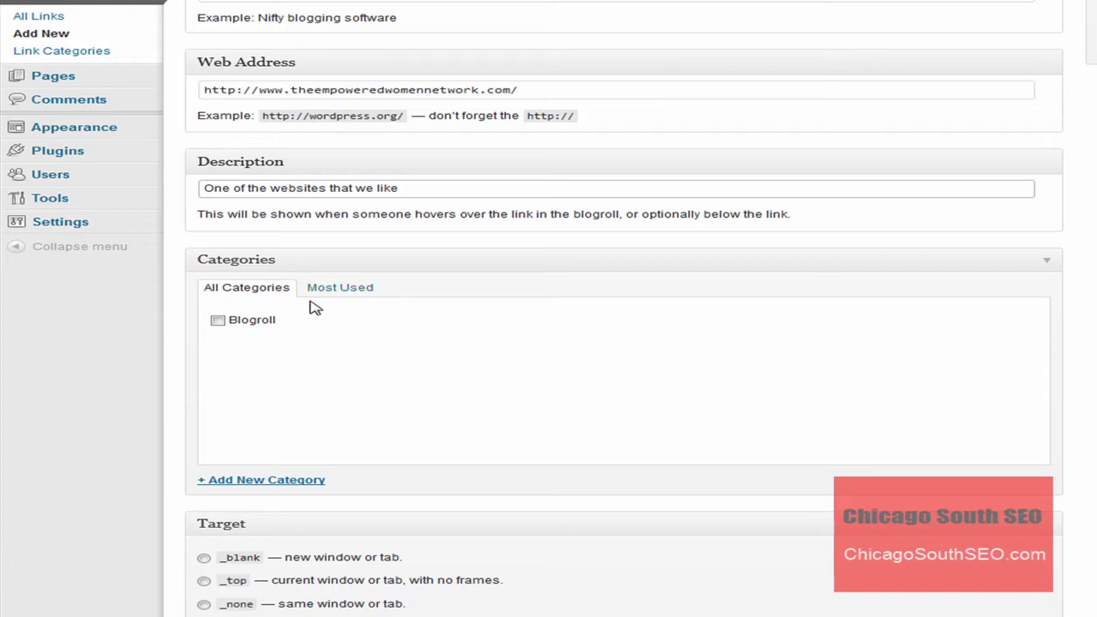
{"action": "mouse_move", "coordinate": [306, 316]}
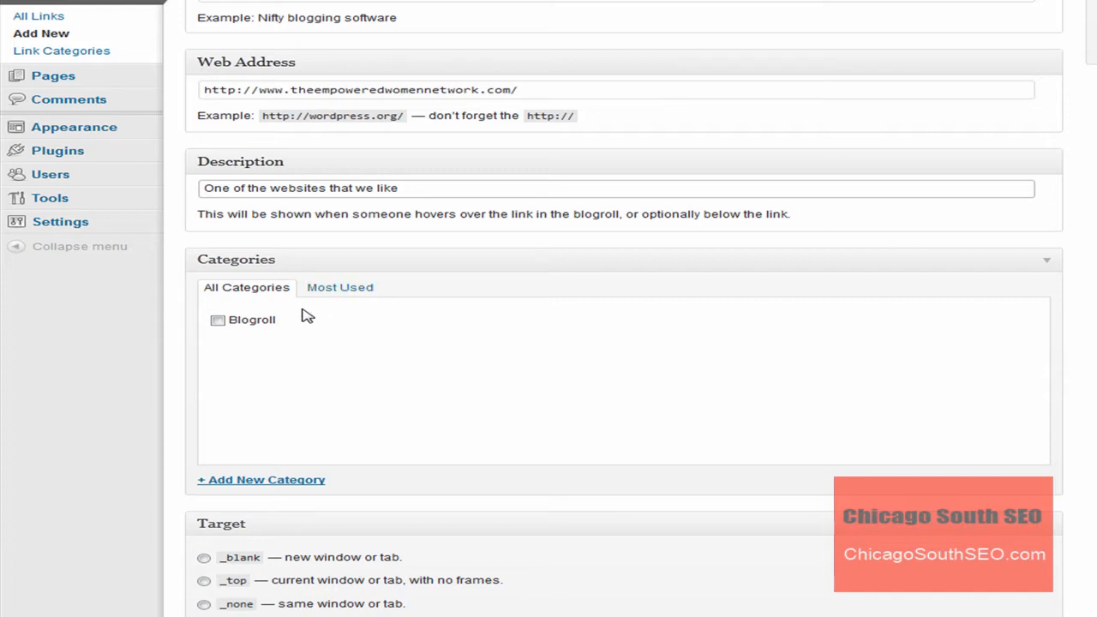
{"action": "mouse_move", "coordinate": [249, 479]}
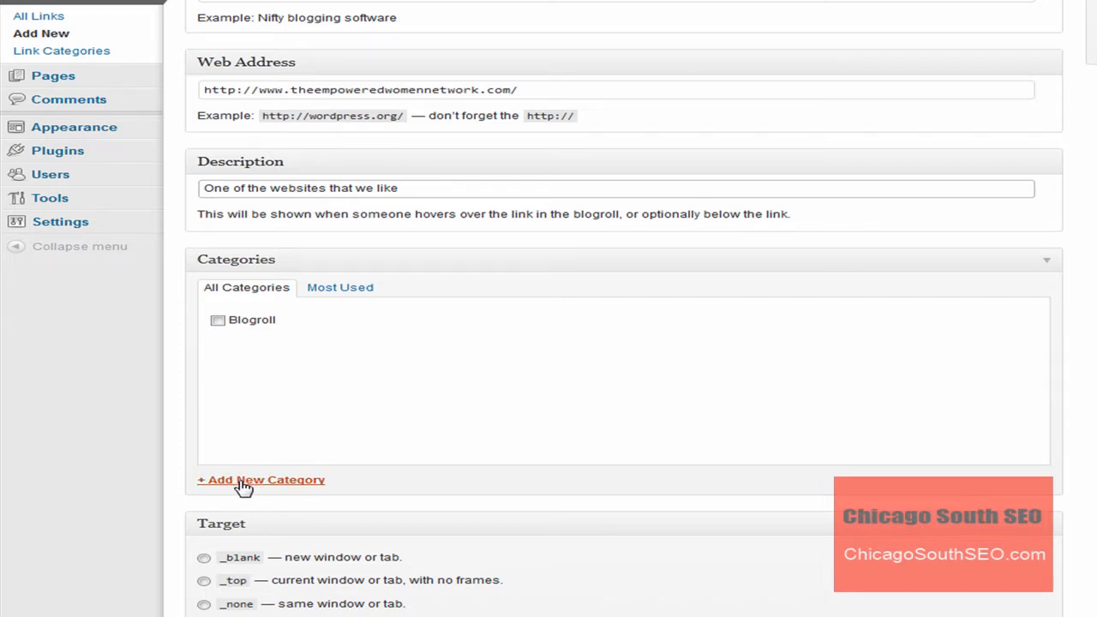
Step: Create a new link category 'Sites We Like' and assign it to the link
{"action": "left_click", "coordinate": [261, 480]}
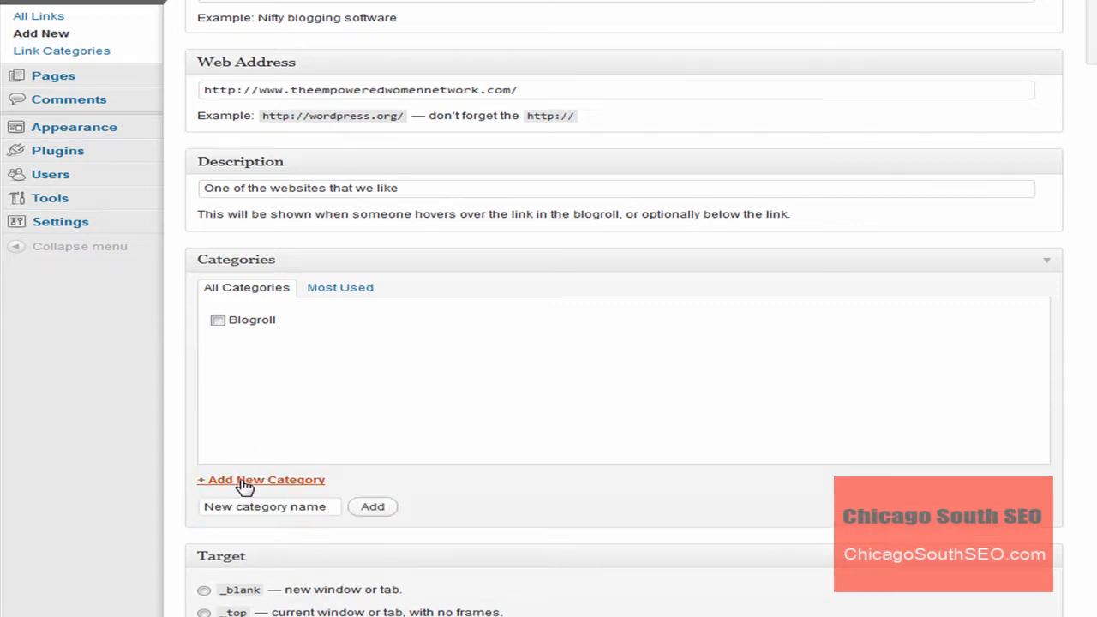
{"action": "scroll", "scroll_direction": "down", "scroll_amount": 3}
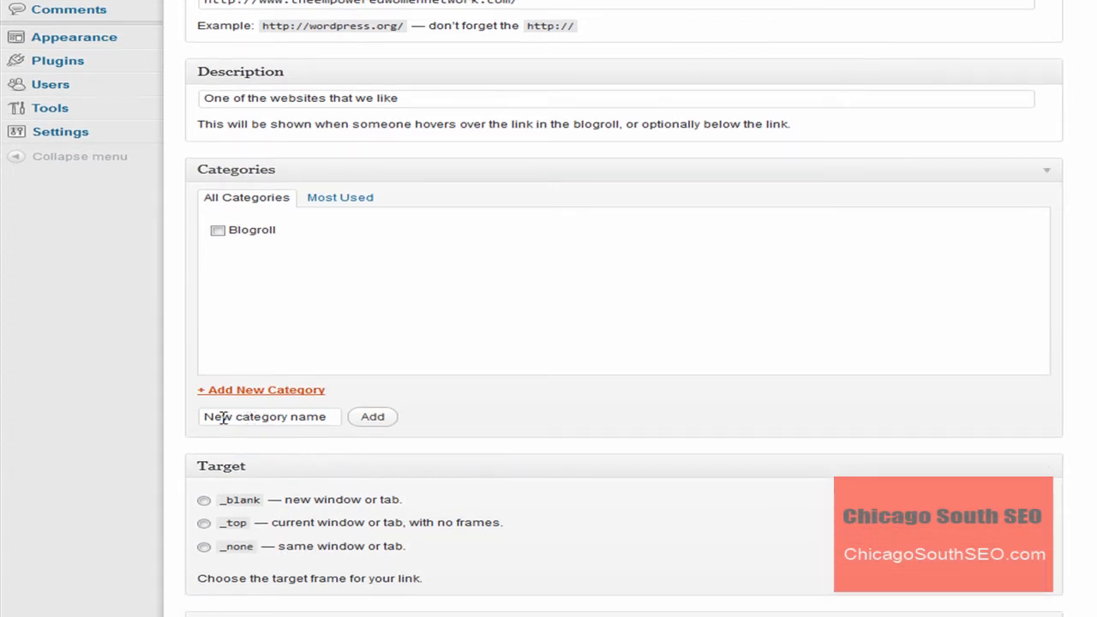
{"action": "left_click", "coordinate": [269, 417]}
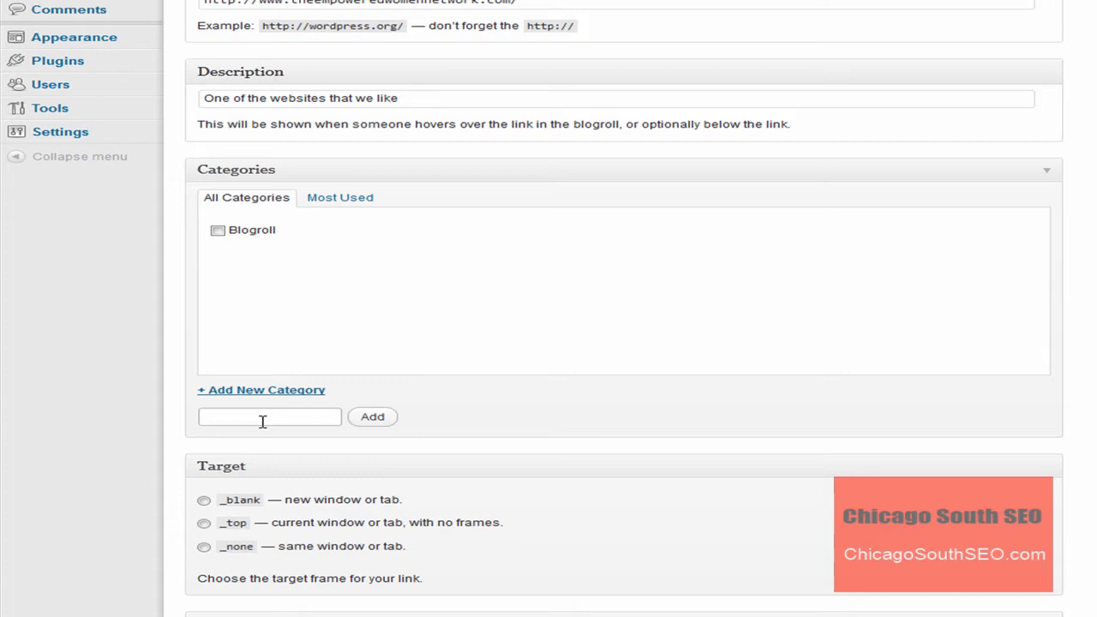
{"action": "type", "text": "S"}
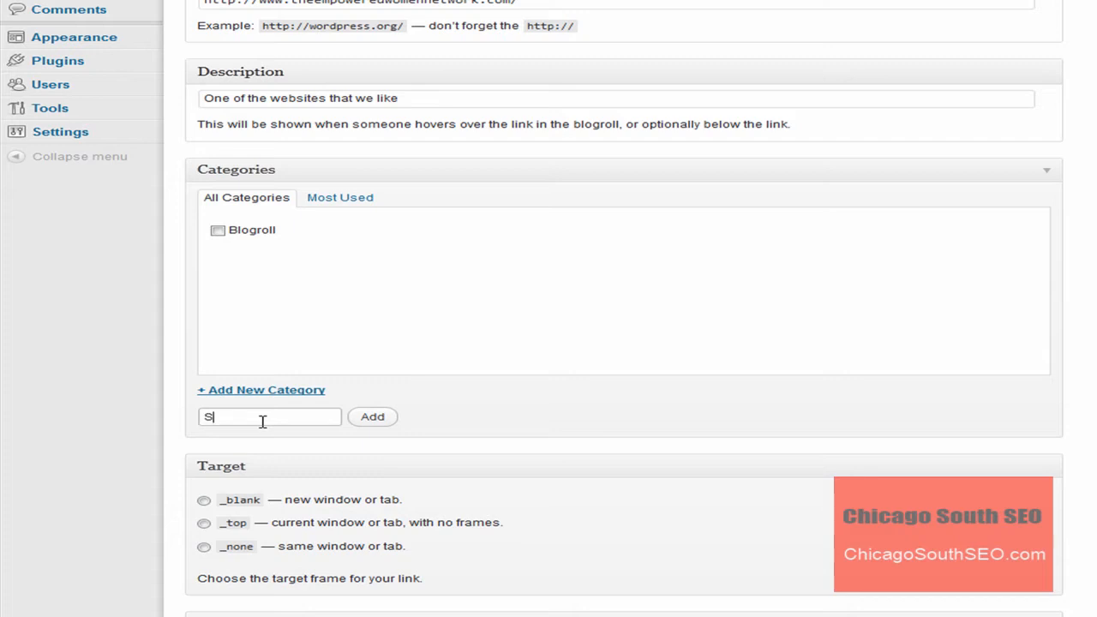
{"action": "type", "text": "ites We Like"}
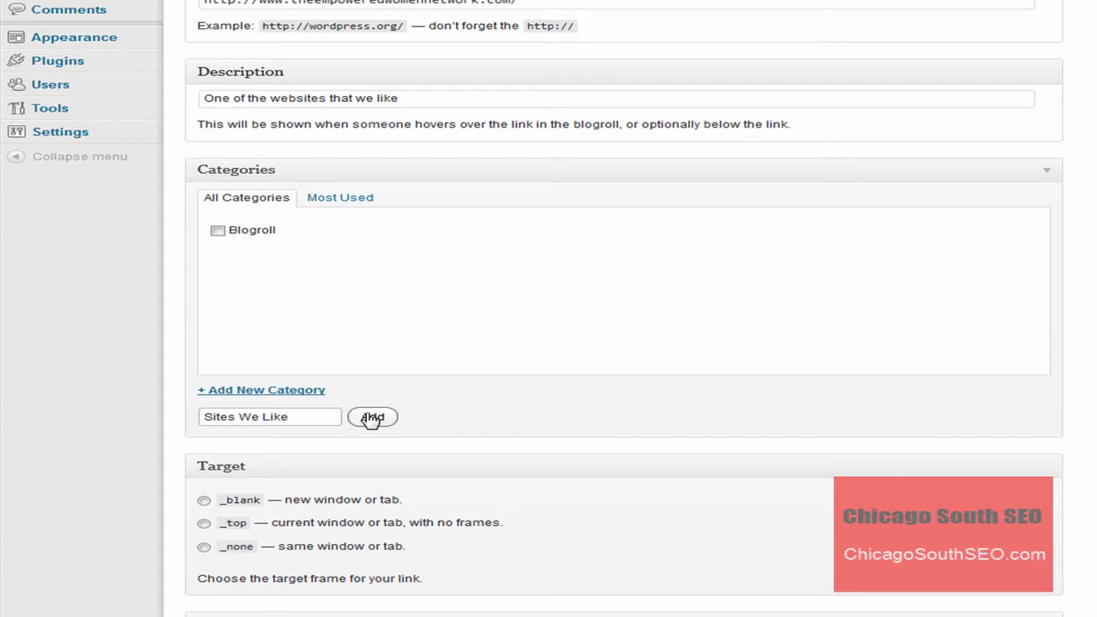
{"action": "left_click", "coordinate": [371, 418]}
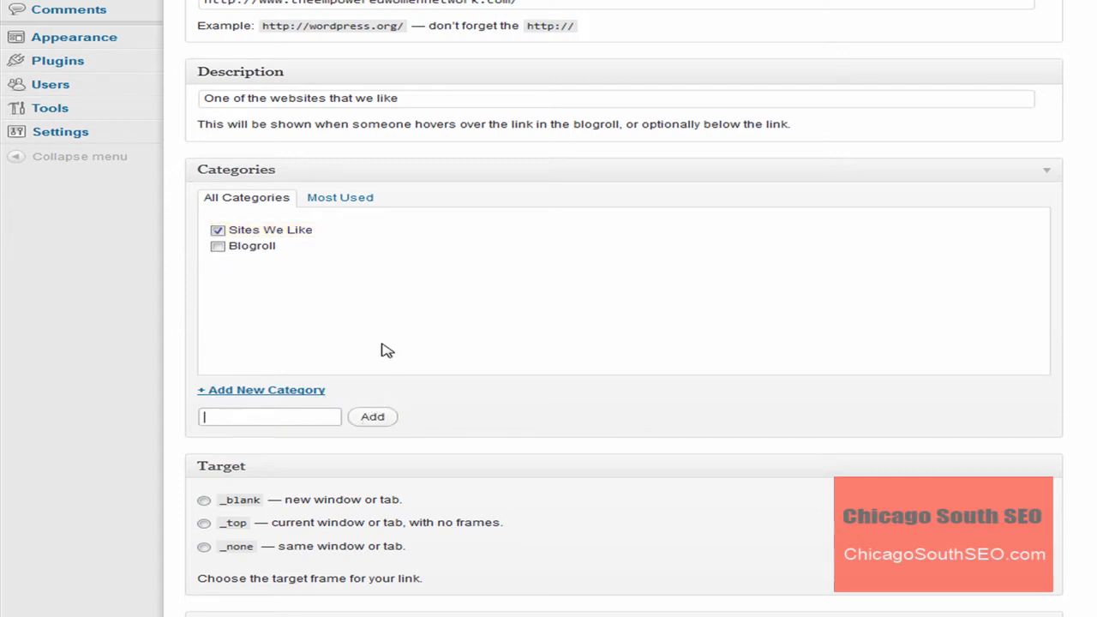
{"action": "mouse_move", "coordinate": [520, 367]}
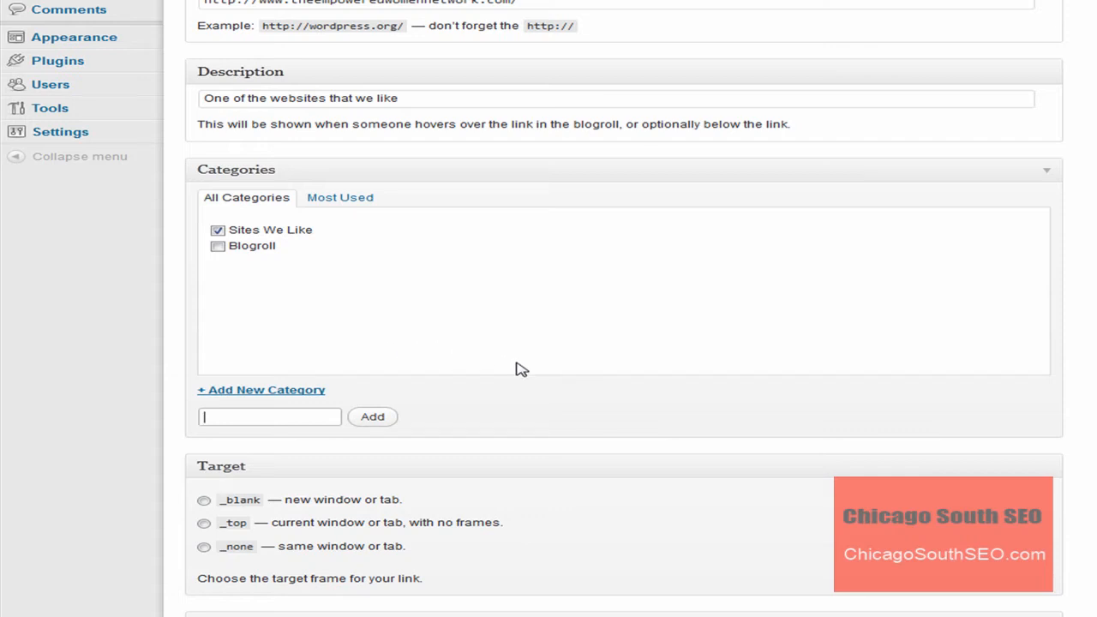
{"action": "scroll", "scroll_direction": "down", "scroll_amount": 3}
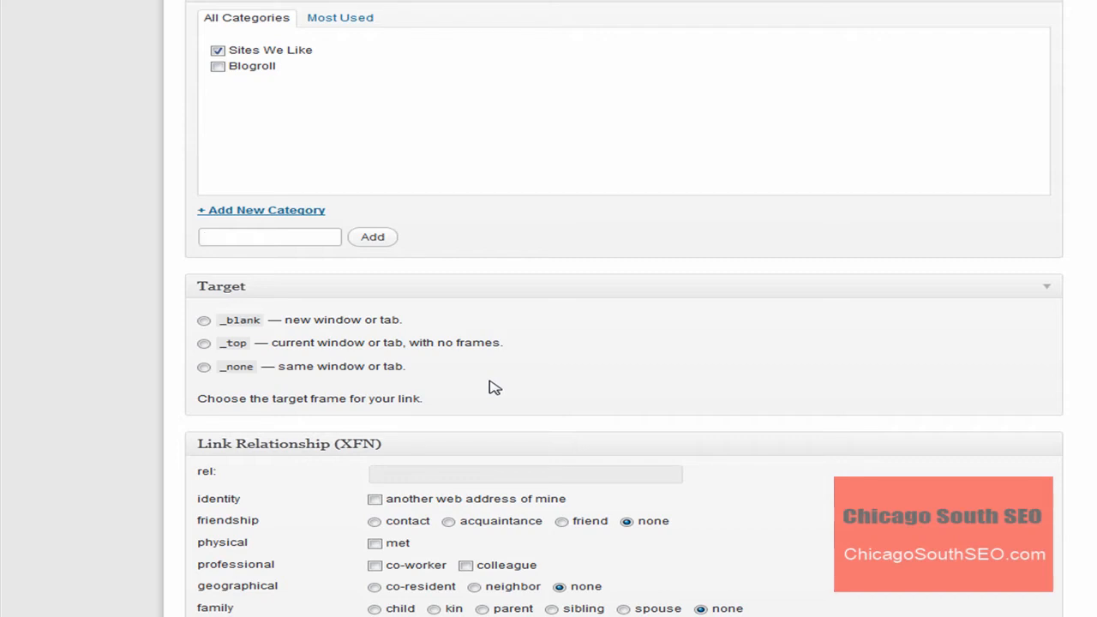
{"action": "left_click", "coordinate": [269, 236]}
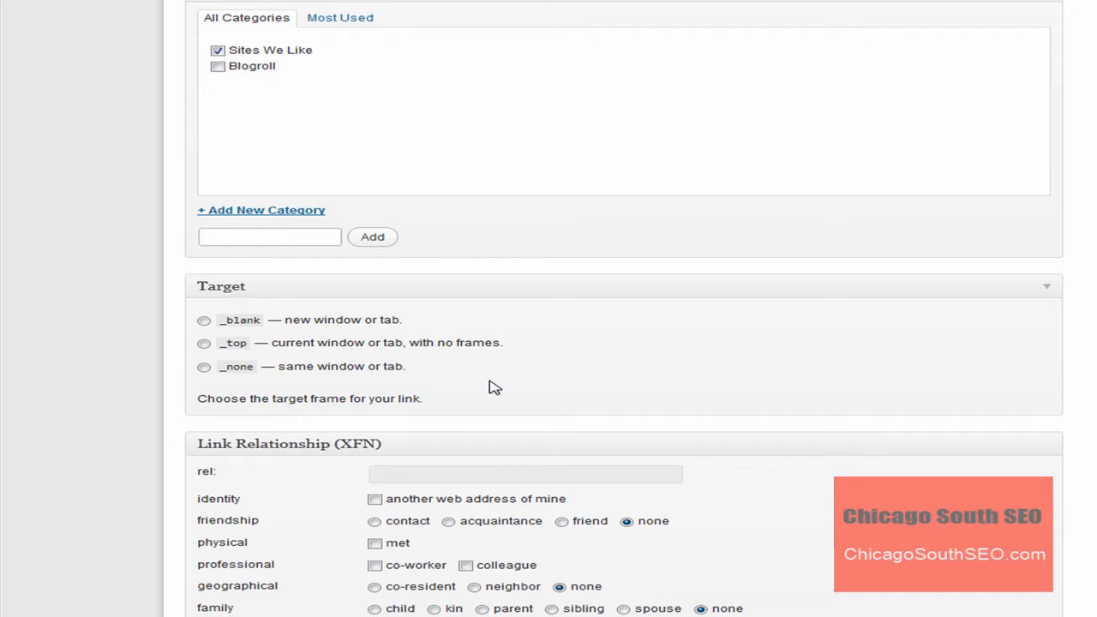
{"action": "left_click", "coordinate": [269, 237]}
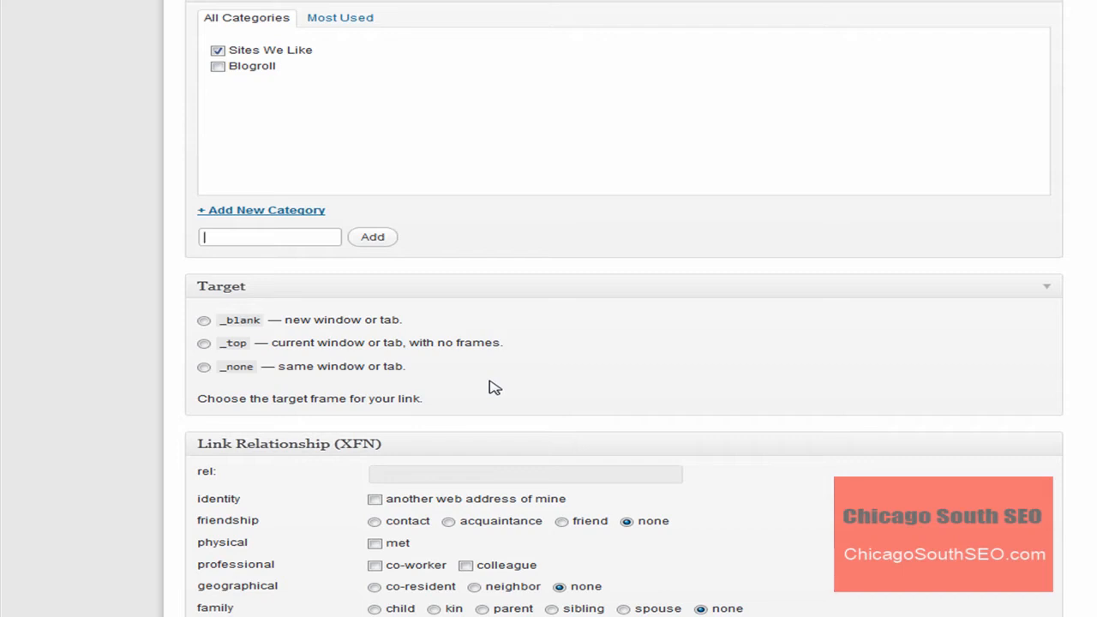
{"action": "scroll", "scroll_direction": "down", "scroll_amount": 3}
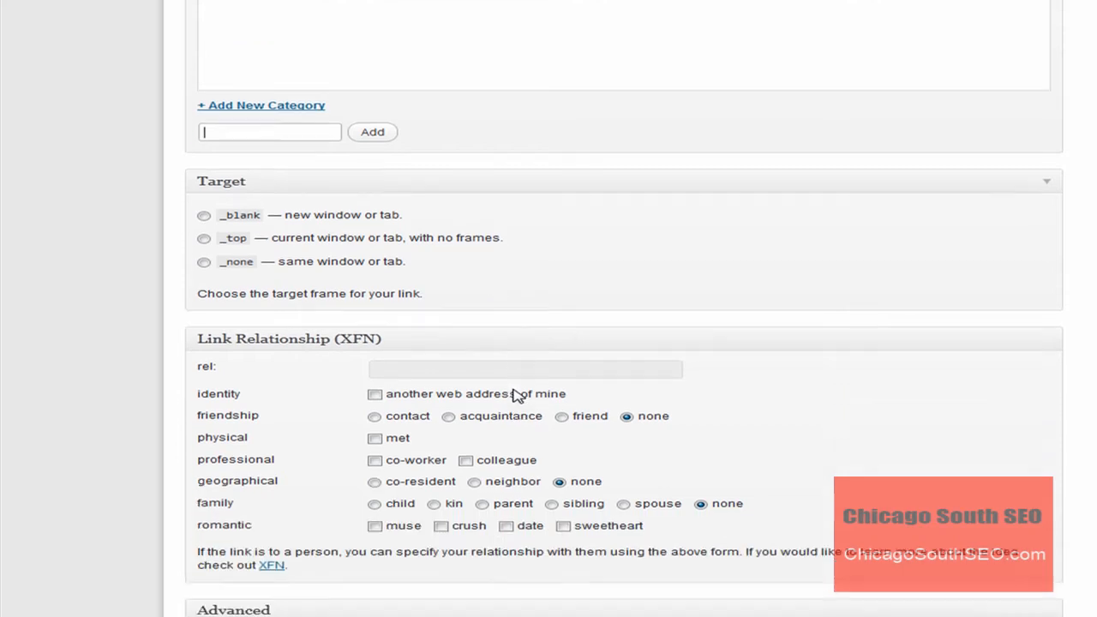
{"action": "scroll", "scroll_direction": "down", "scroll_amount": 3}
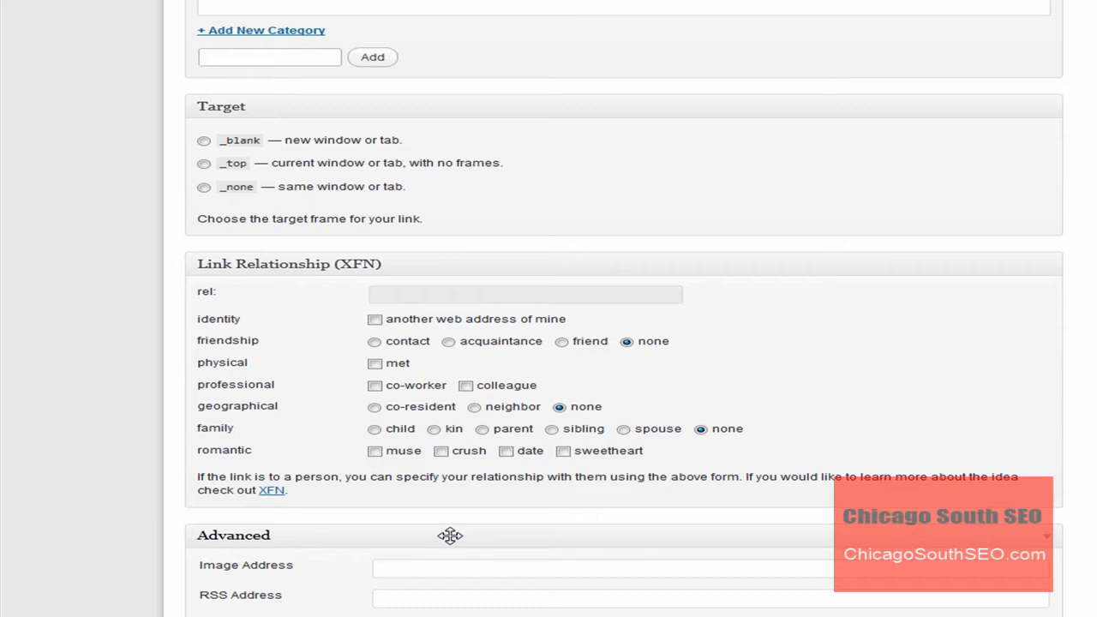
{"action": "left_click", "coordinate": [265, 57]}
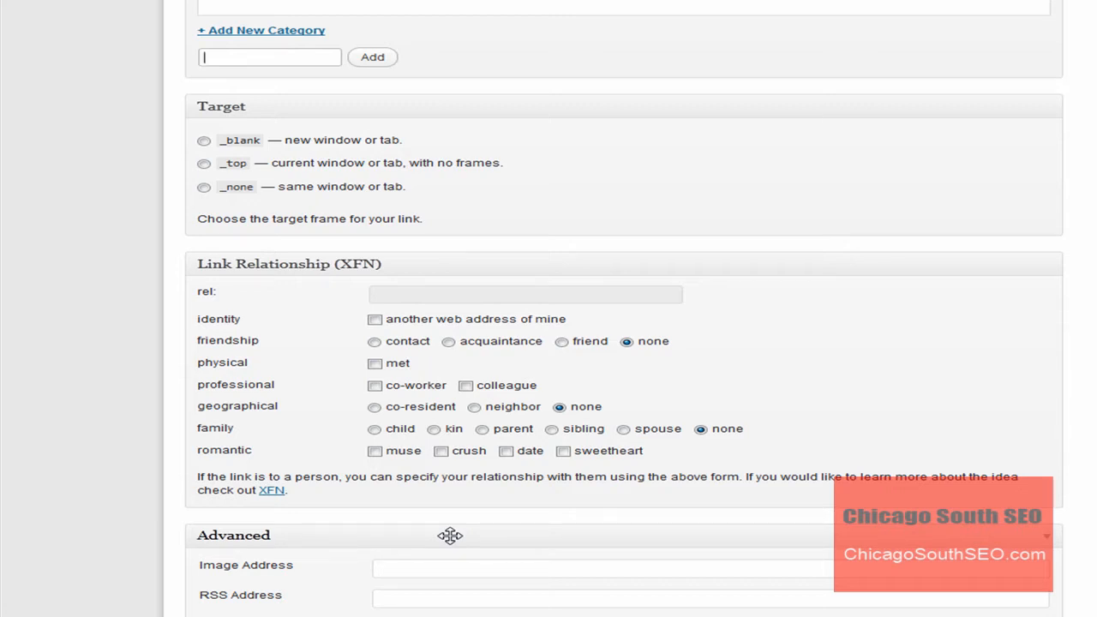
{"action": "mouse_move", "coordinate": [525, 518]}
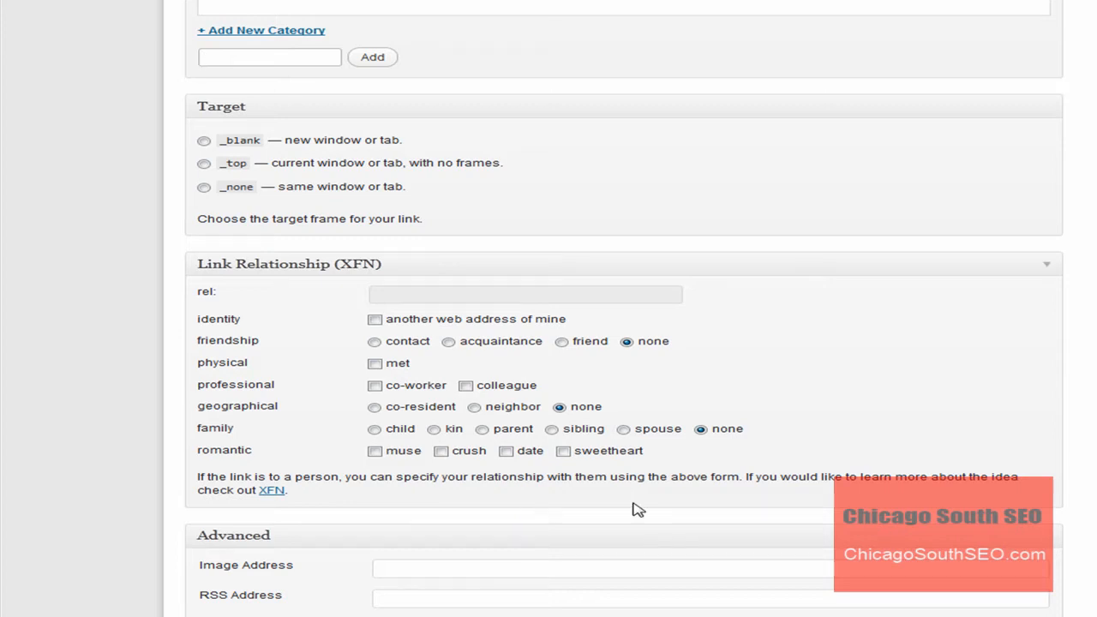
{"action": "scroll", "scroll_direction": "down", "scroll_amount": 3}
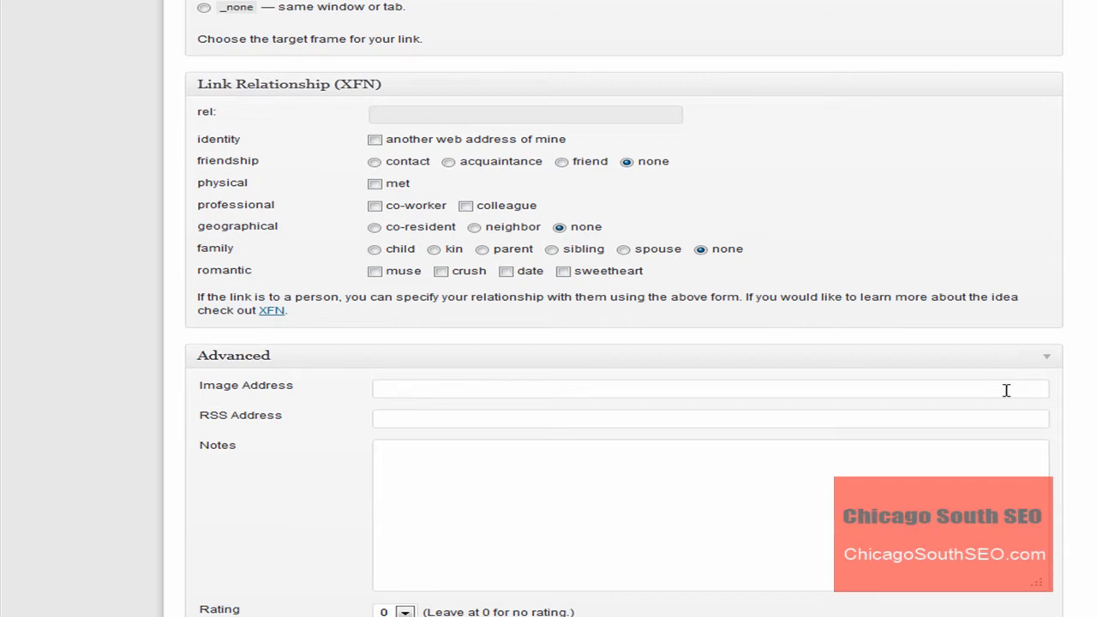
{"action": "mouse_move", "coordinate": [1069, 375]}
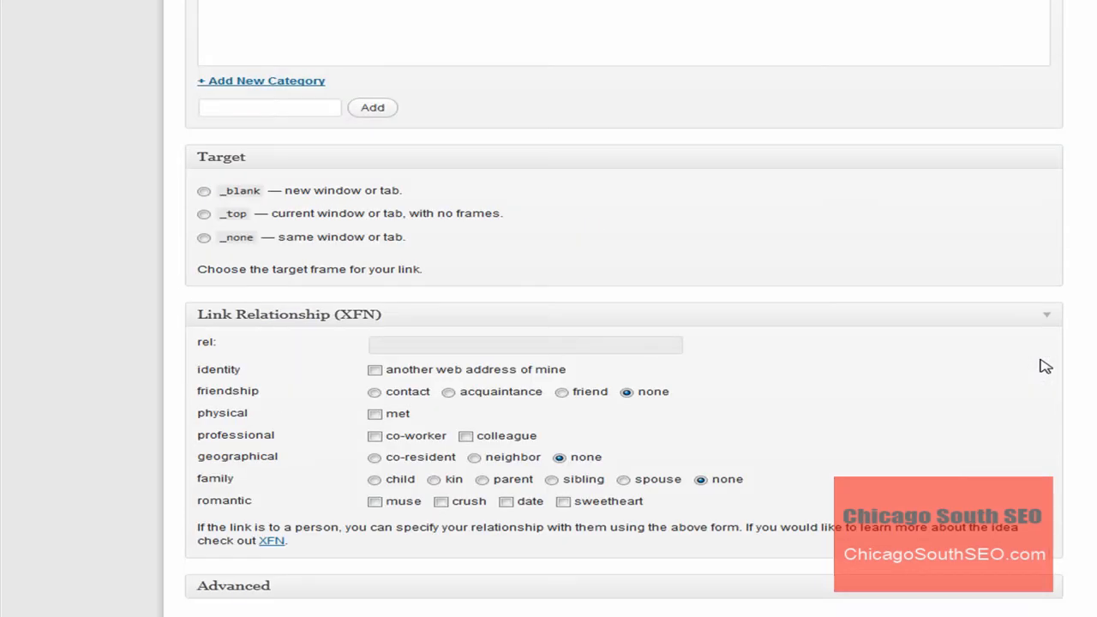
{"action": "scroll", "scroll_direction": "up", "scroll_amount": 3}
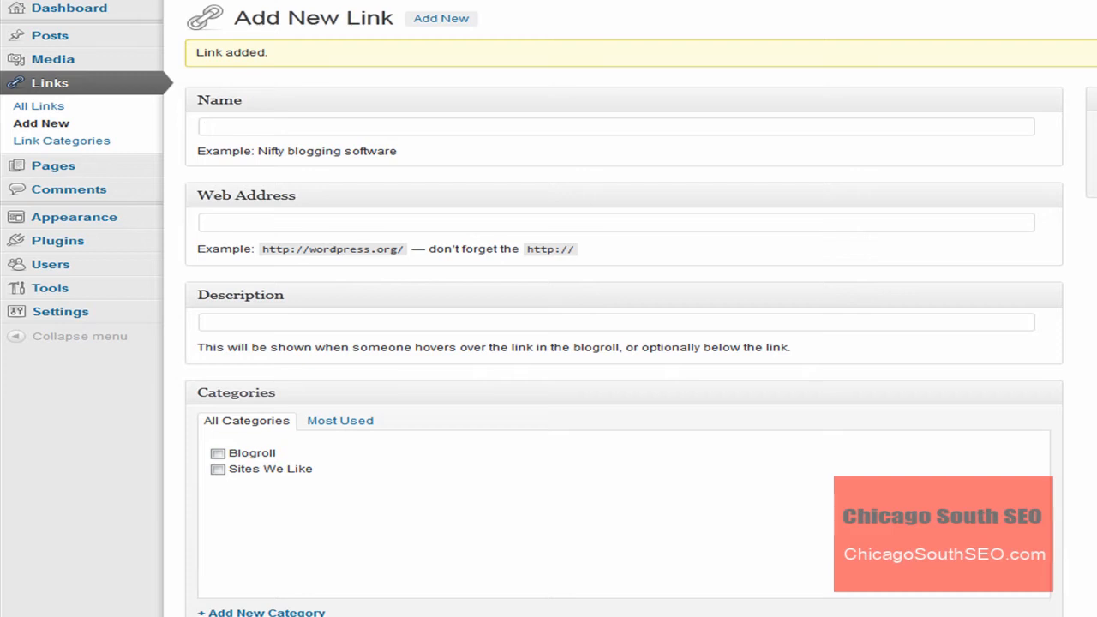
{"action": "mouse_move", "coordinate": [421, 54]}
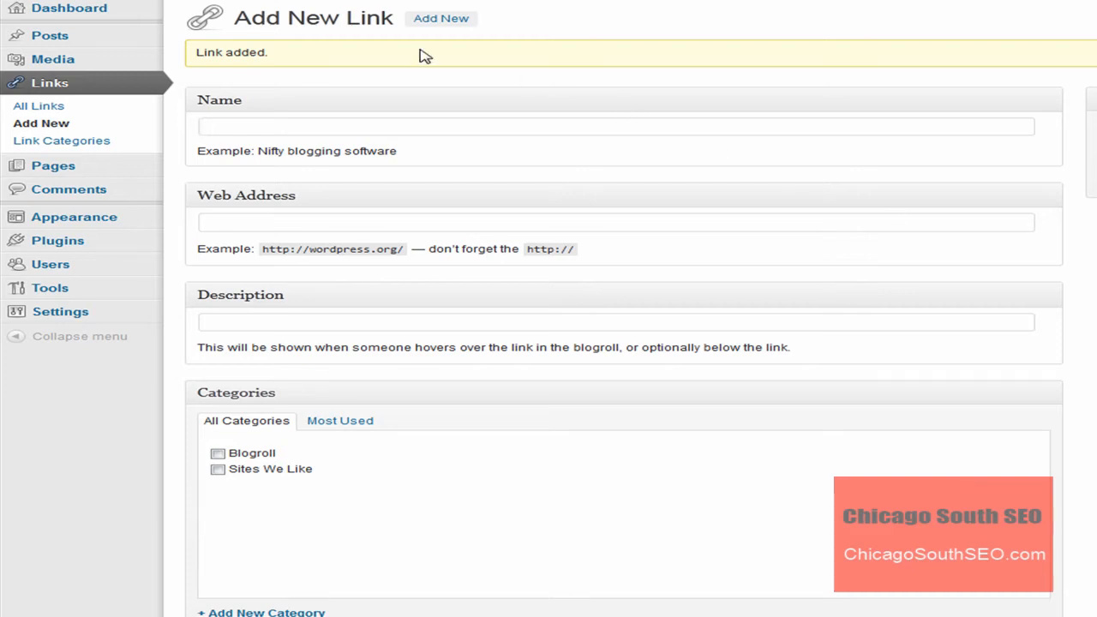
{"action": "mouse_move", "coordinate": [51, 90]}
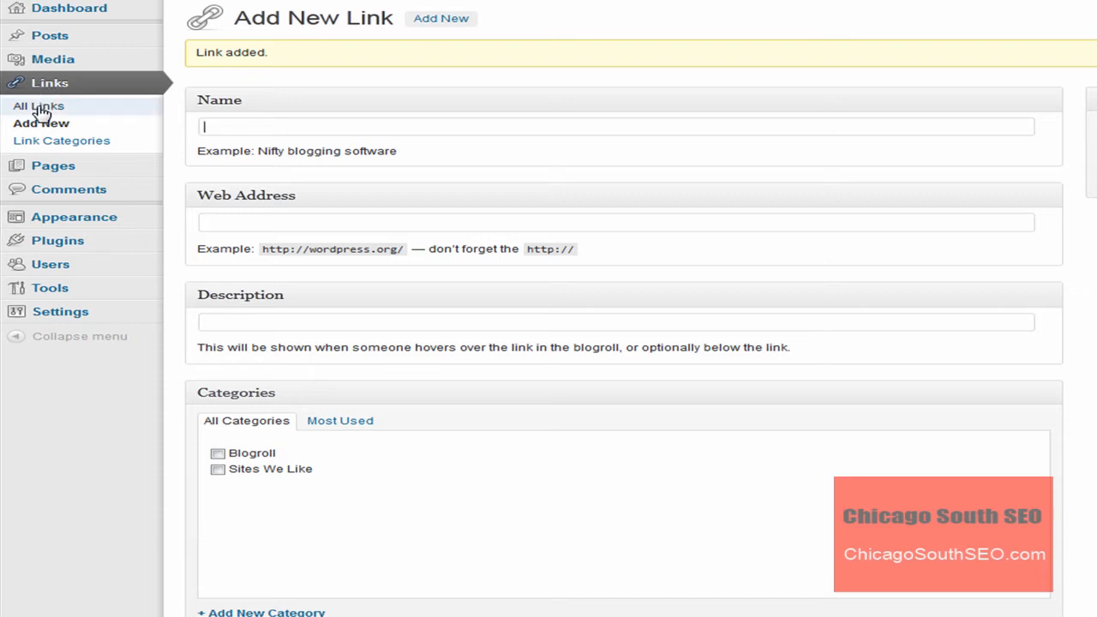
Step: Show All Links, listing The Emopwered Women Network under Sites We Like
{"action": "left_click", "coordinate": [38, 105]}
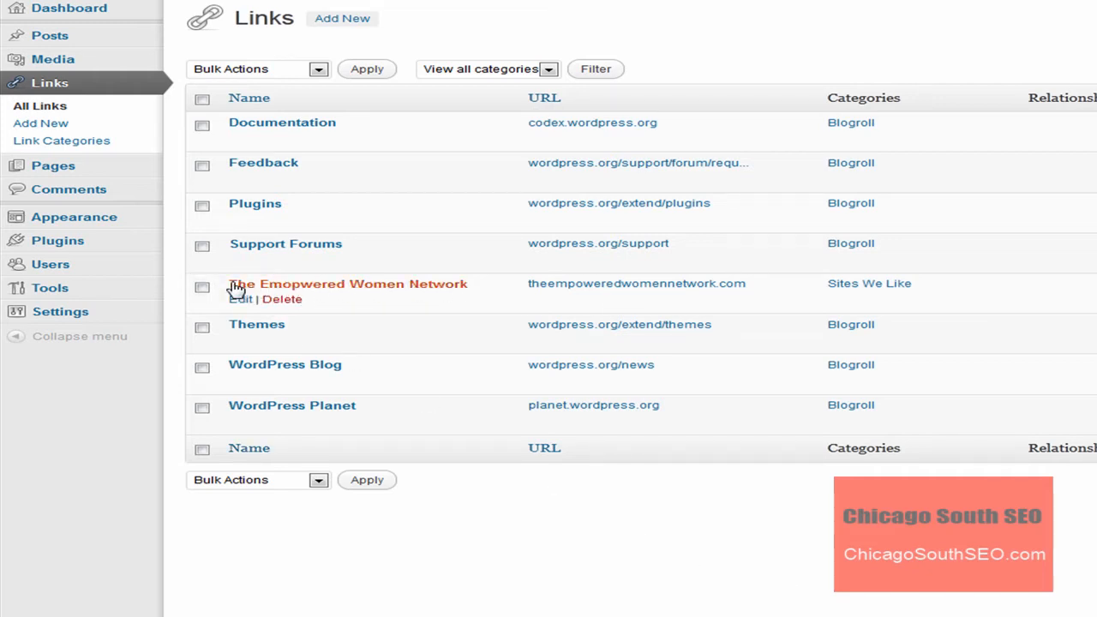
{"action": "mouse_move", "coordinate": [521, 292]}
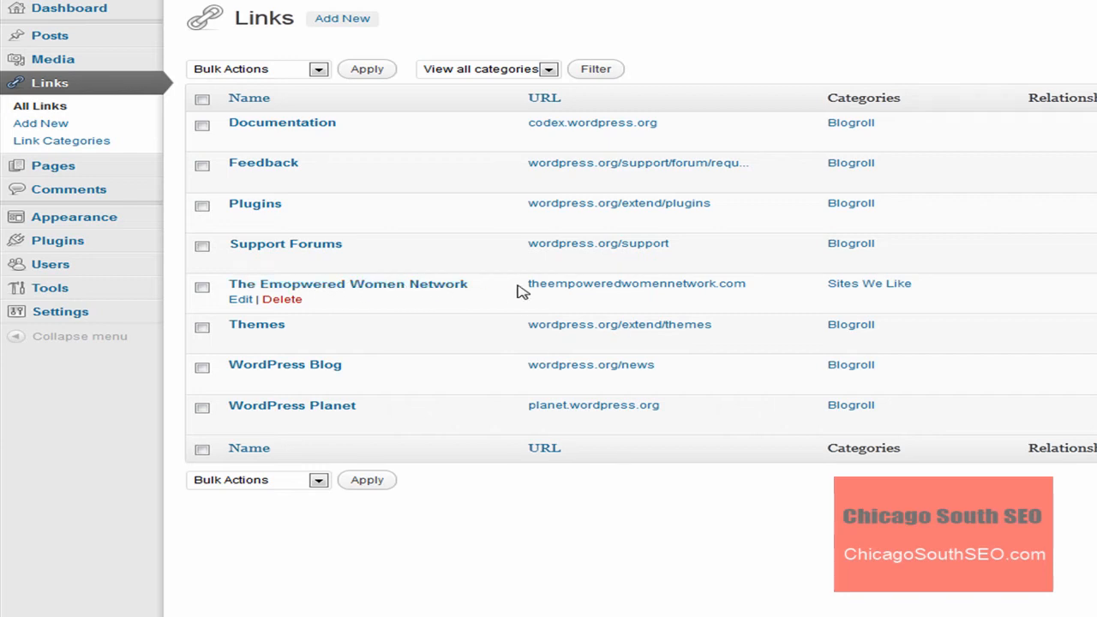
{"action": "mouse_move", "coordinate": [768, 295]}
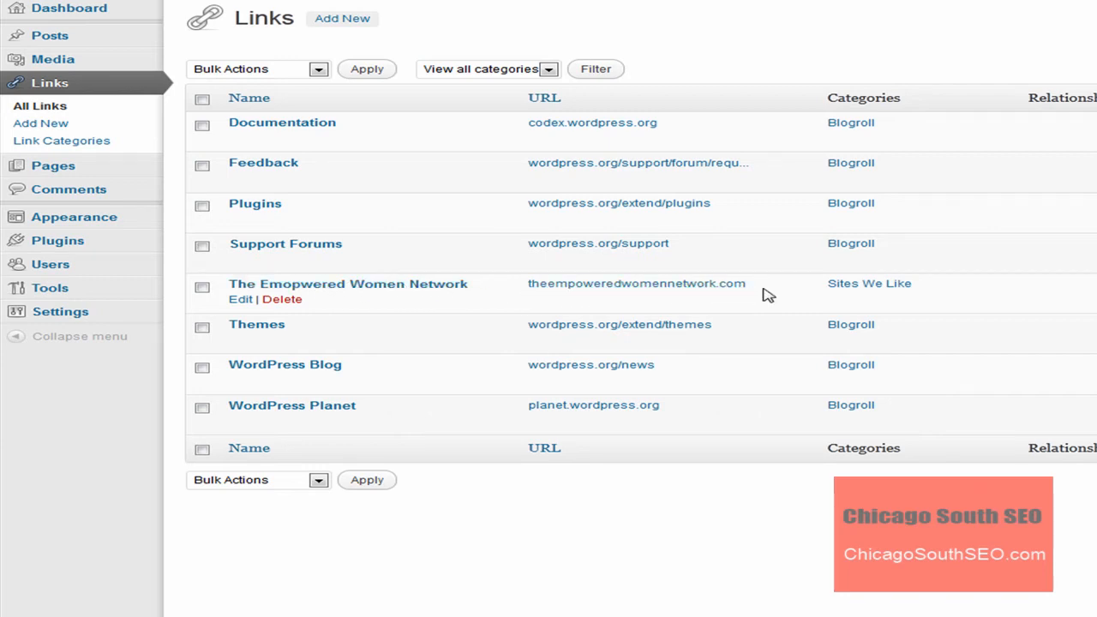
{"action": "mouse_move", "coordinate": [876, 292]}
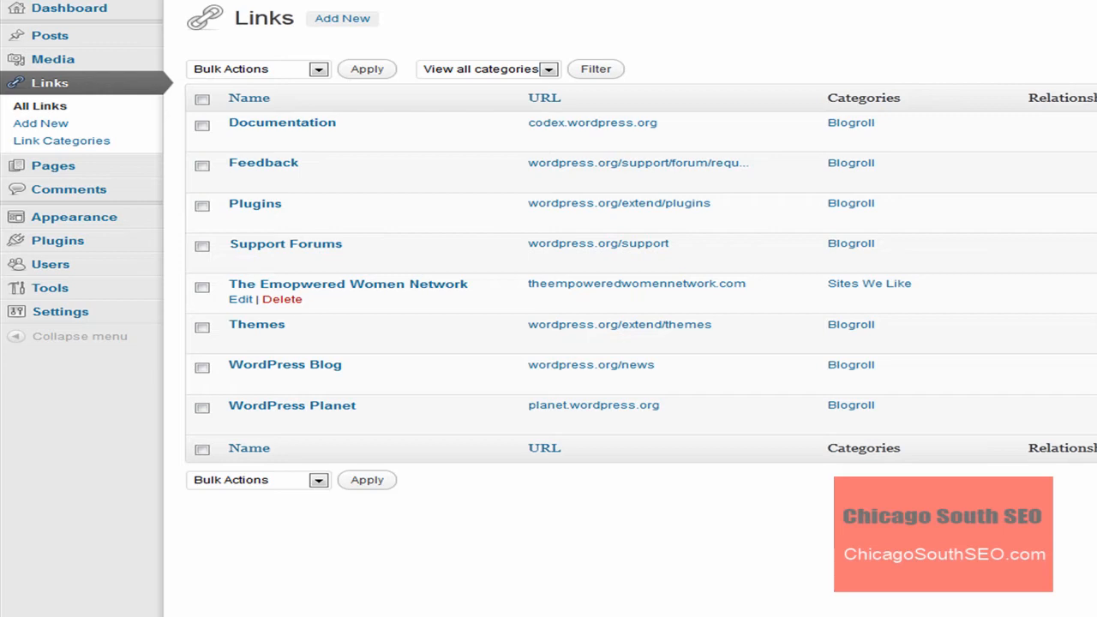
{"action": "mouse_move", "coordinate": [497, 526]}
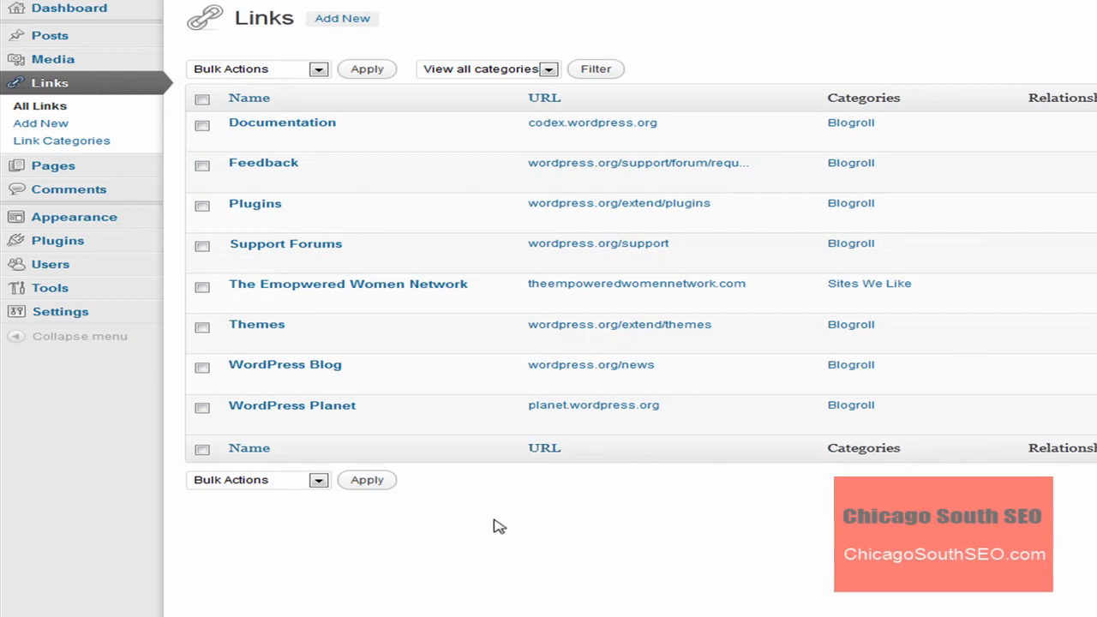
{"action": "mouse_move", "coordinate": [480, 560]}
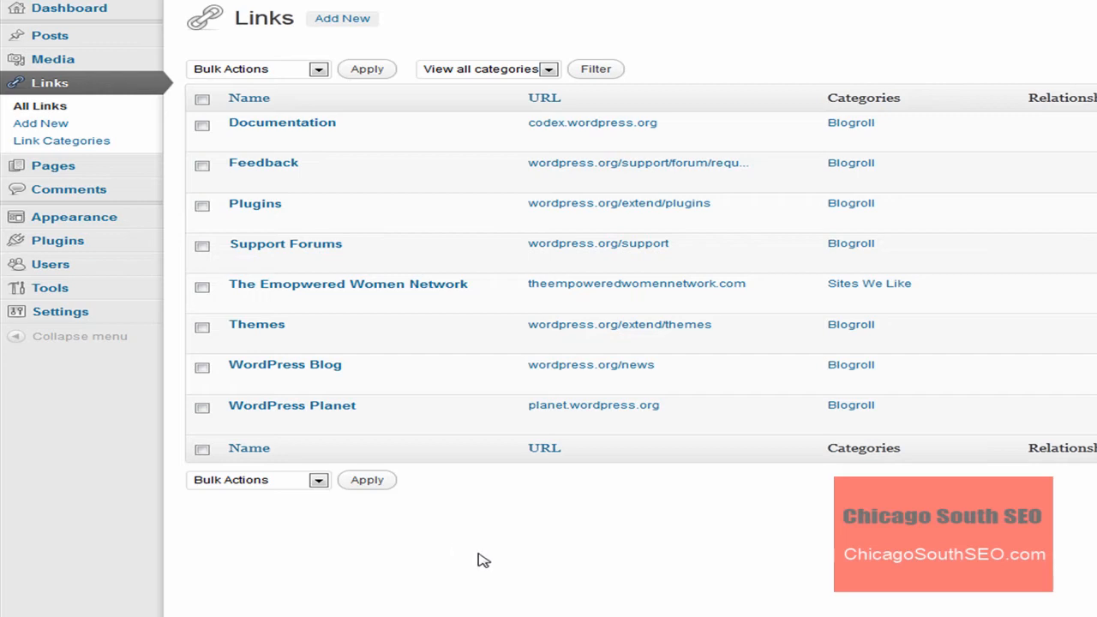
{"action": "mouse_move", "coordinate": [497, 556]}
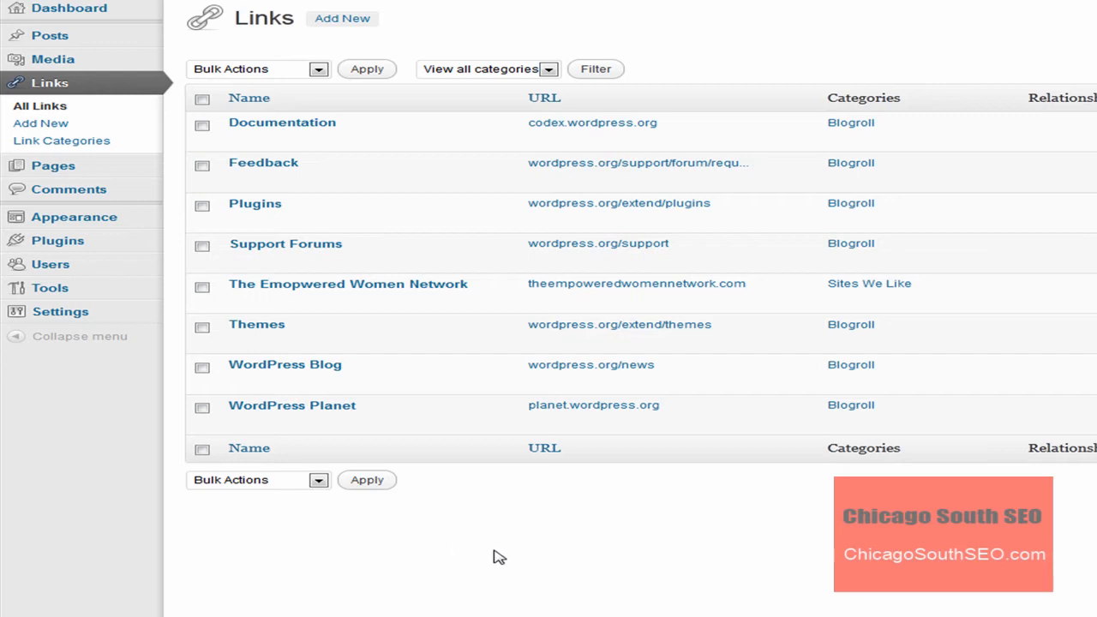
{"action": "mouse_move", "coordinate": [376, 334]}
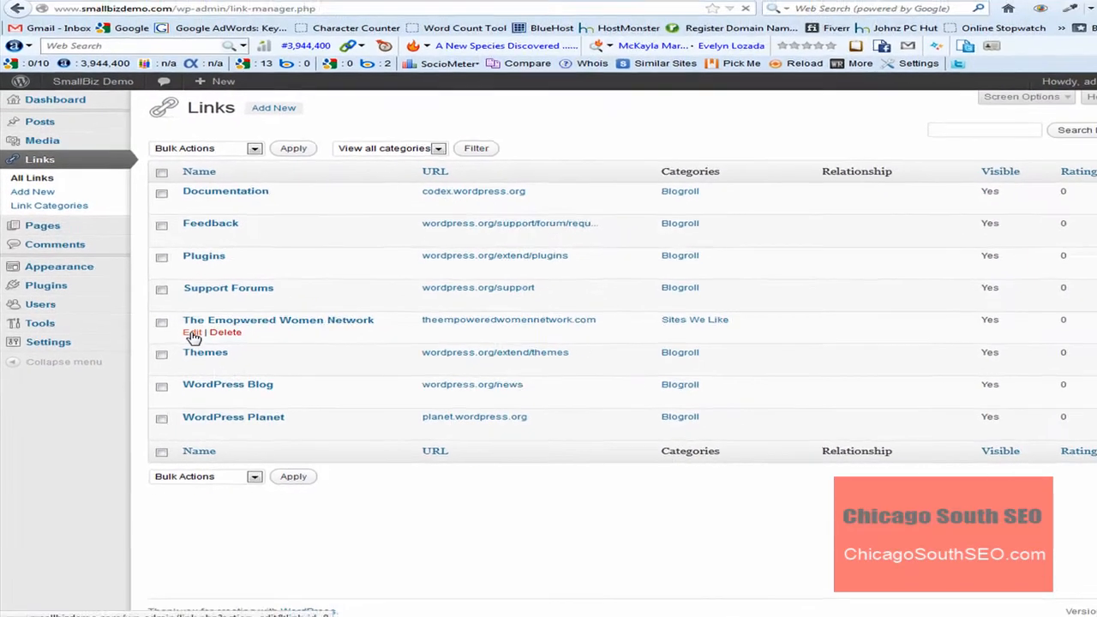
{"action": "left_click", "coordinate": [192, 332]}
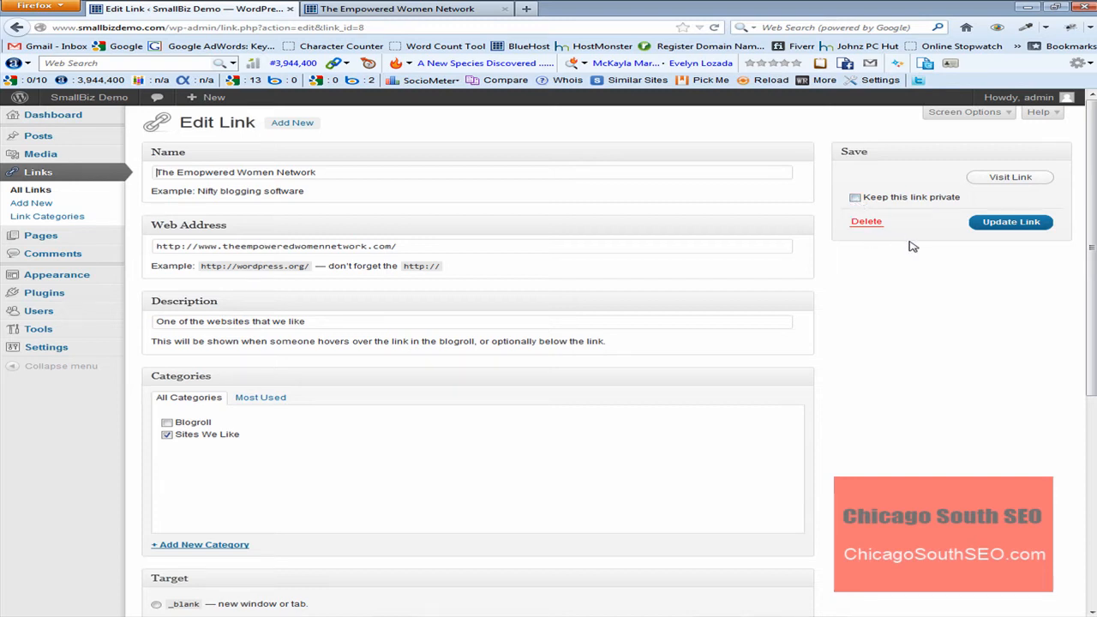
{"action": "mouse_move", "coordinate": [1052, 255]}
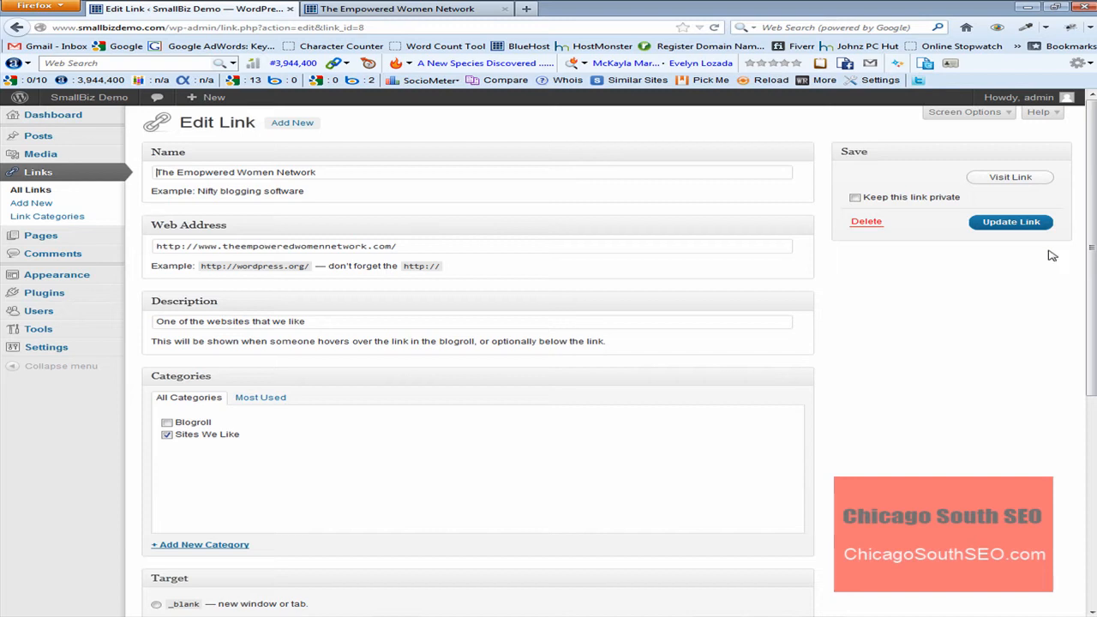
{"action": "left_click", "coordinate": [1008, 221]}
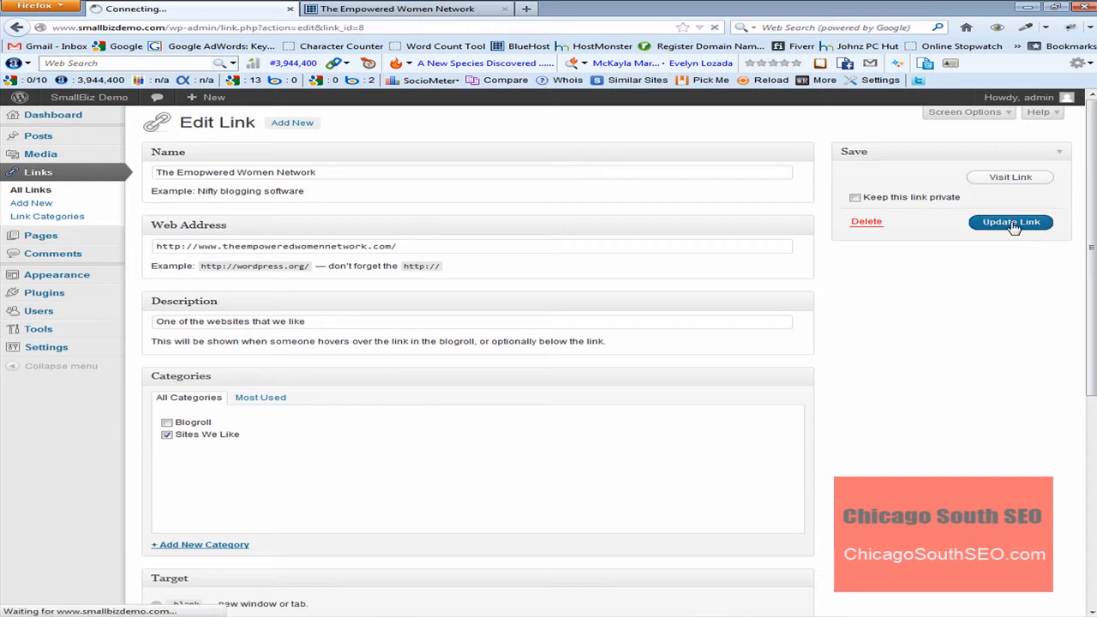
{"action": "left_click", "coordinate": [1007, 221]}
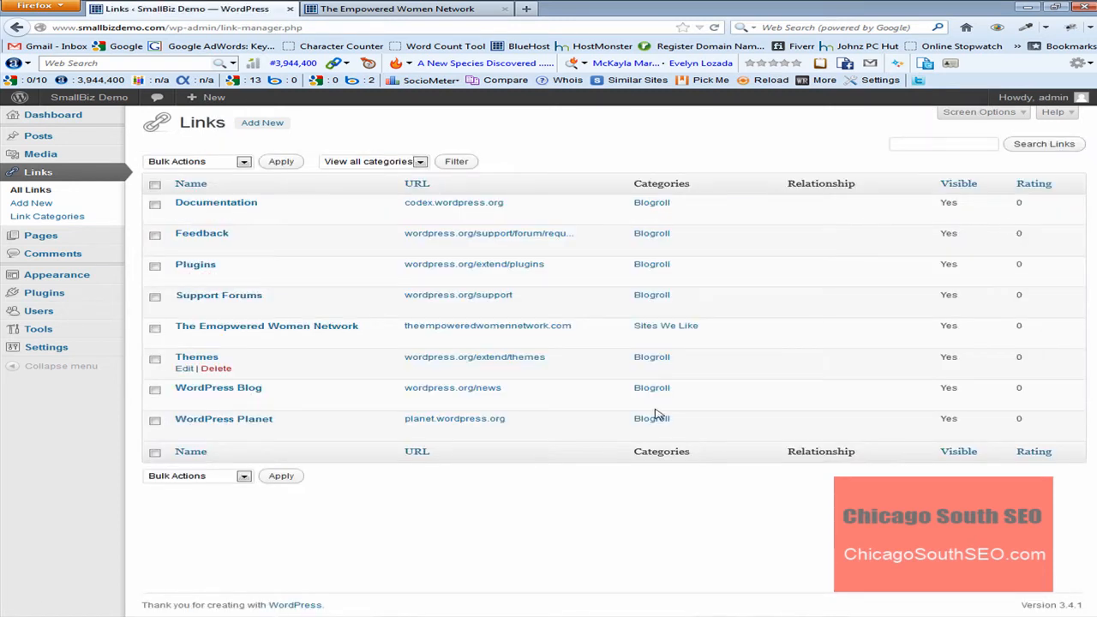
{"action": "mouse_move", "coordinate": [454, 509]}
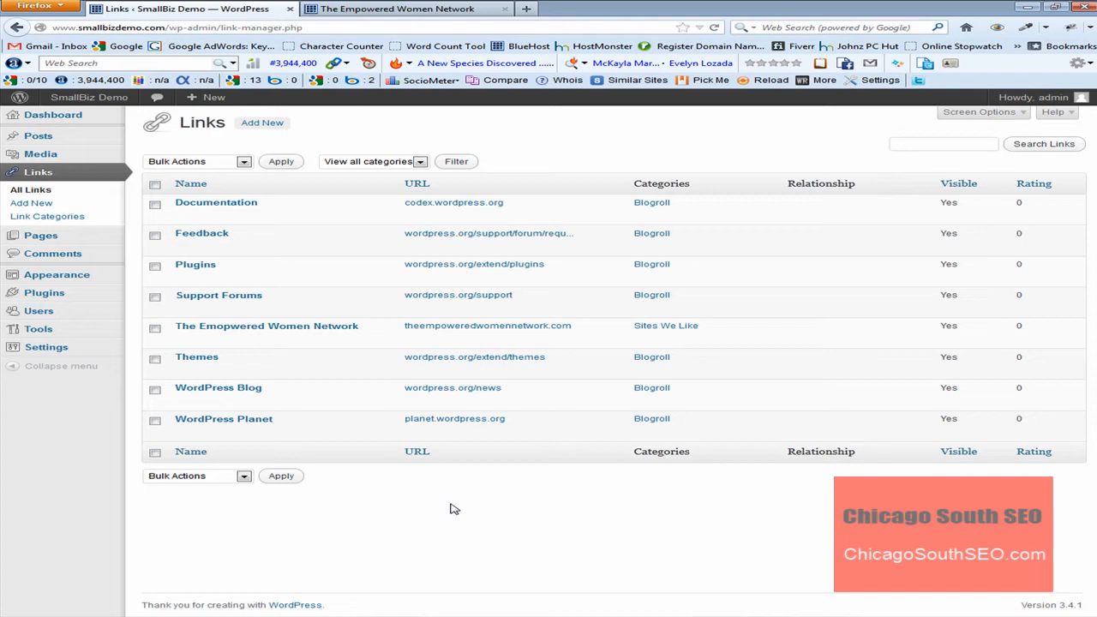
{"action": "mouse_move", "coordinate": [57, 275]}
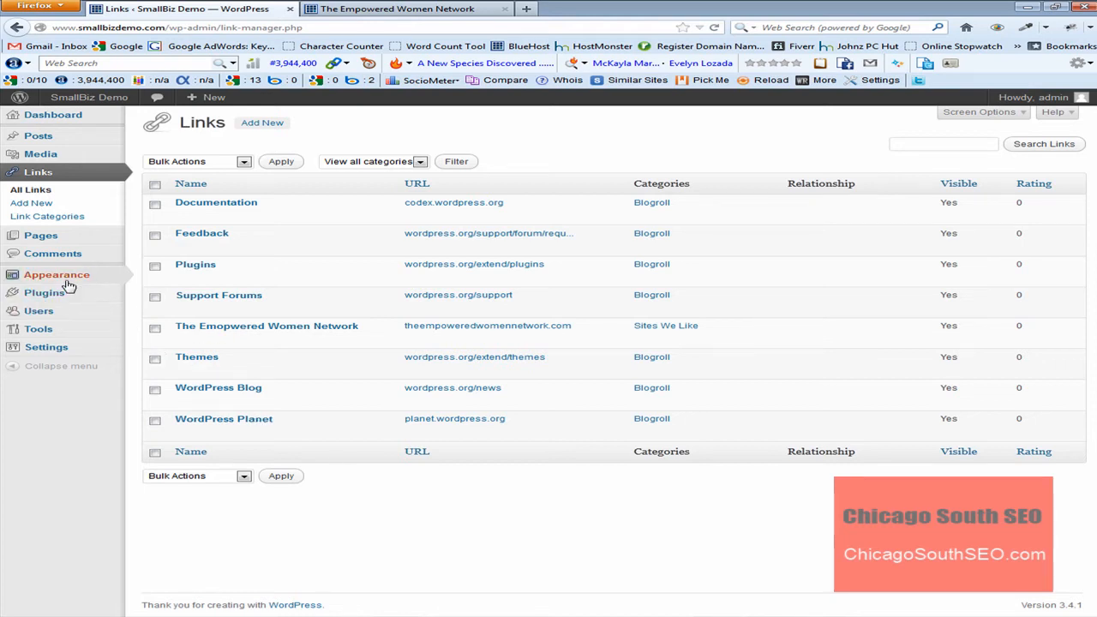
Step: Go to Appearance > Widgets
{"action": "left_click", "coordinate": [57, 274]}
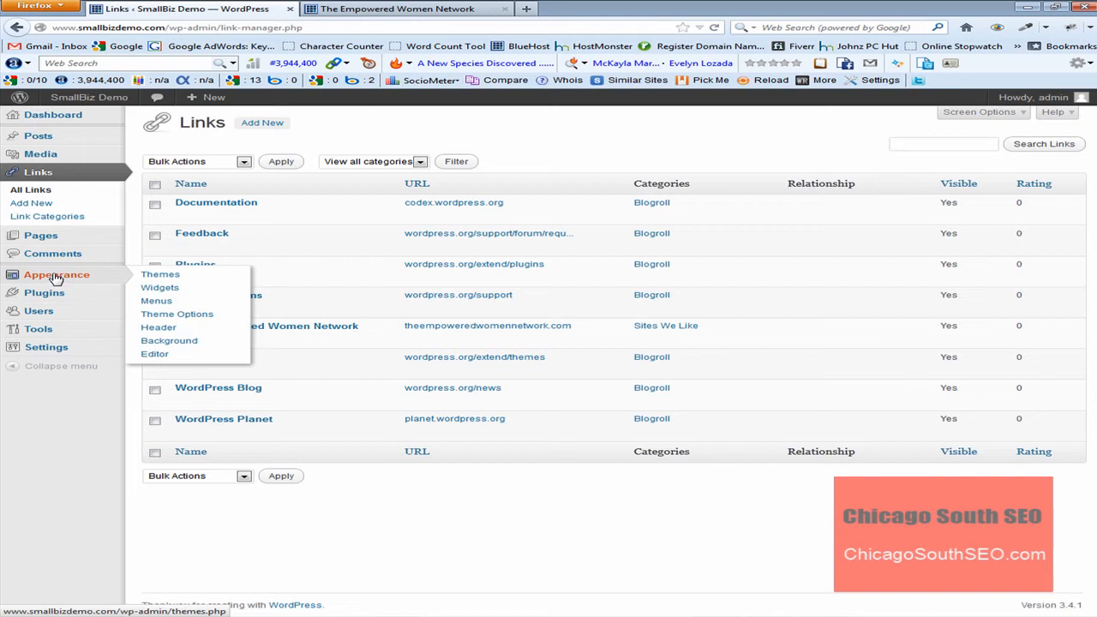
{"action": "mouse_move", "coordinate": [160, 287]}
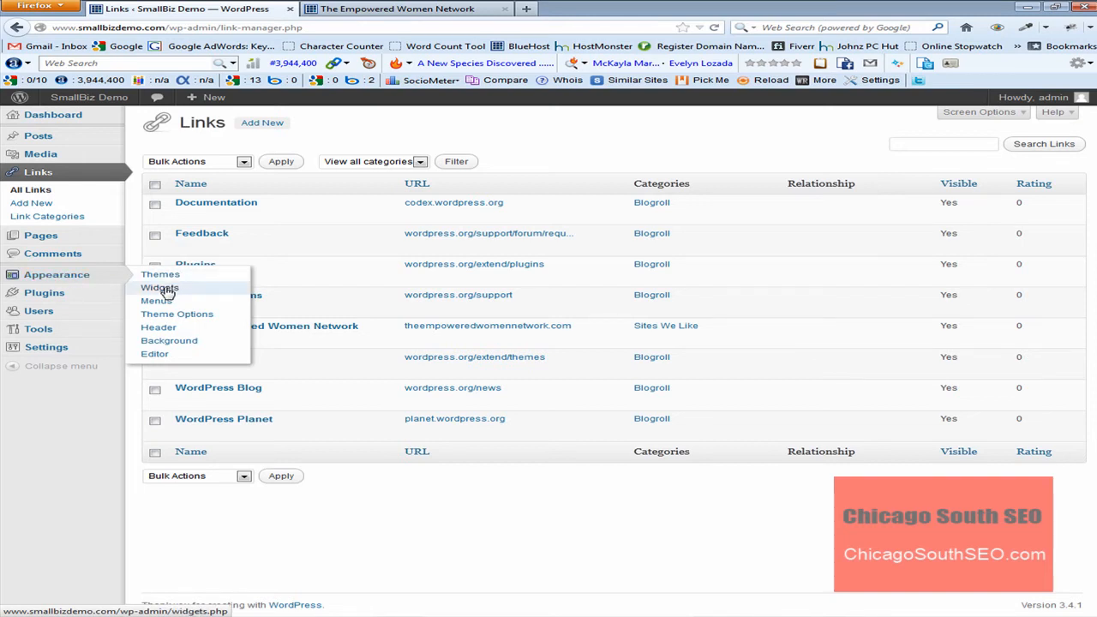
{"action": "left_click", "coordinate": [159, 287]}
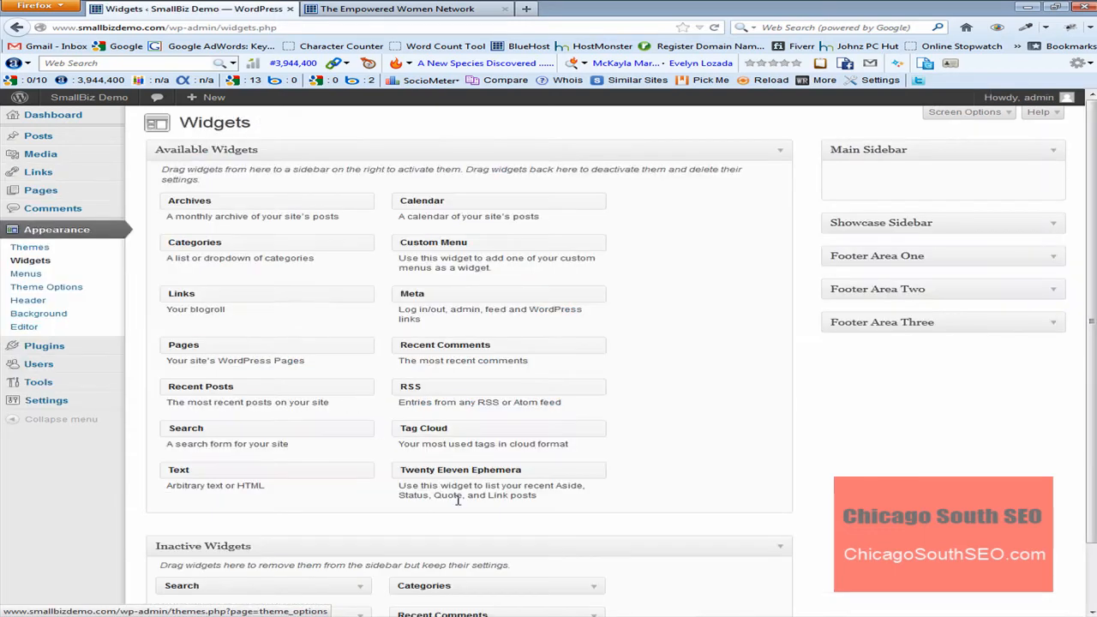
{"action": "mouse_move", "coordinate": [734, 449]}
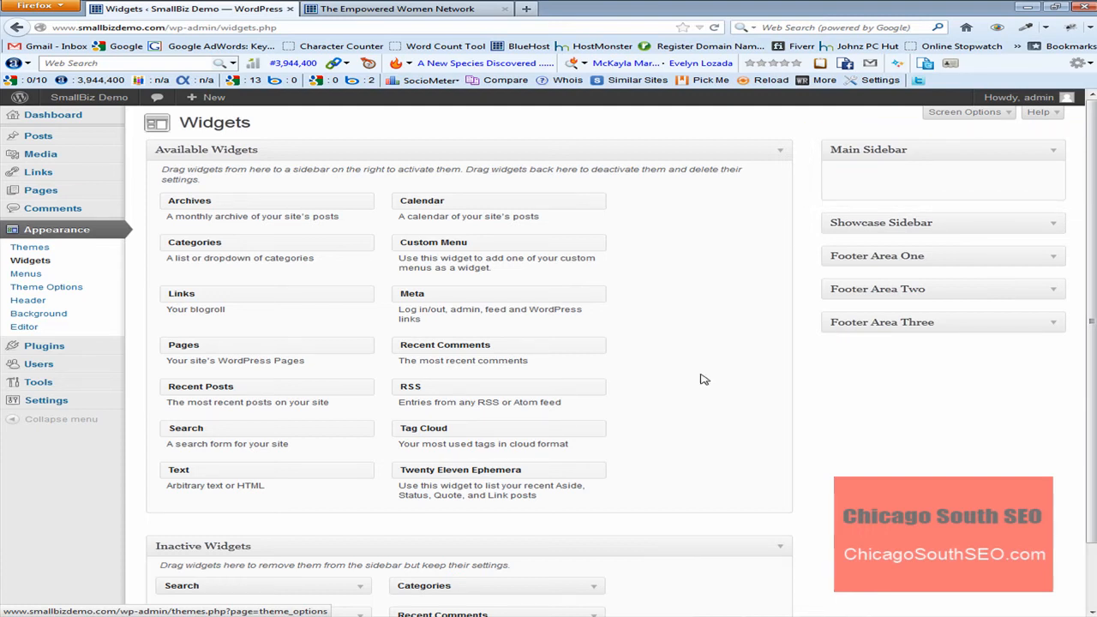
{"action": "mouse_move", "coordinate": [1015, 189]}
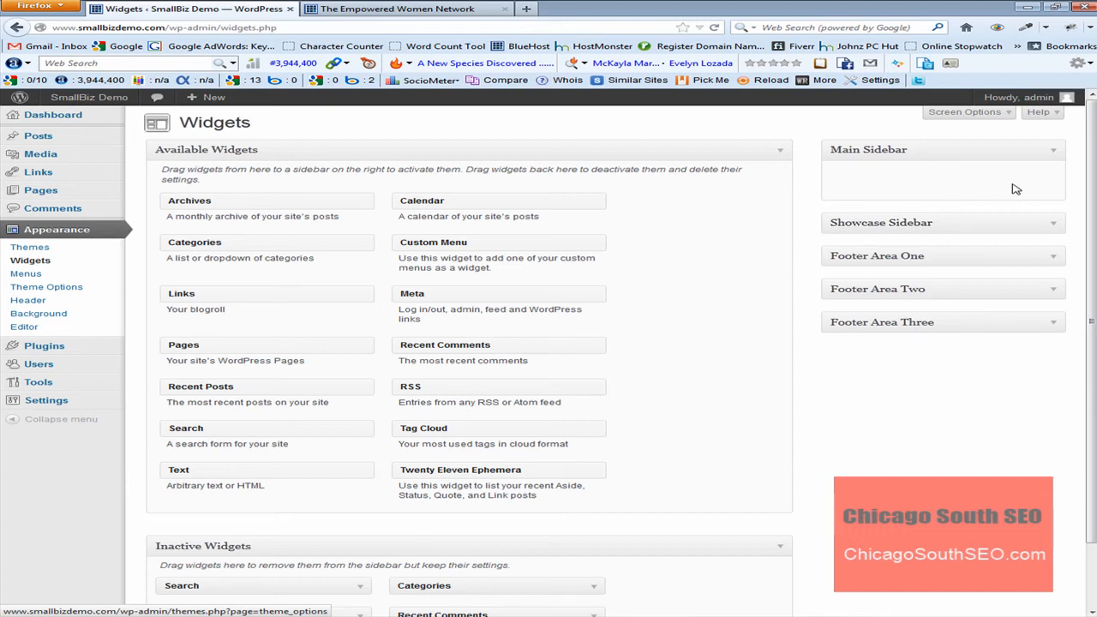
{"action": "mouse_move", "coordinate": [950, 193]}
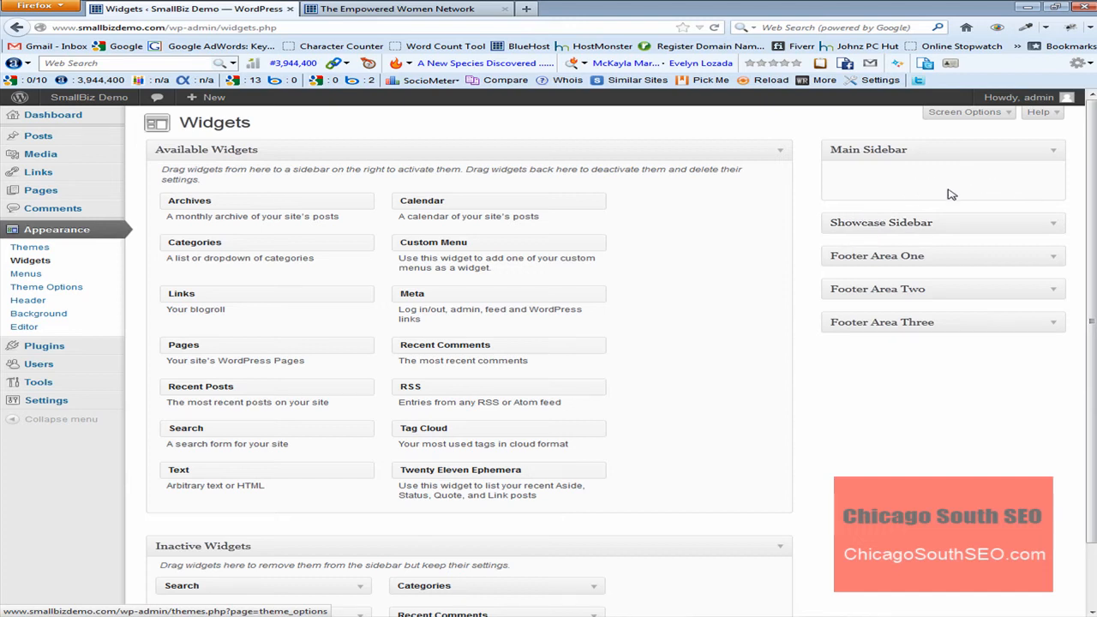
{"action": "mouse_move", "coordinate": [942, 387]}
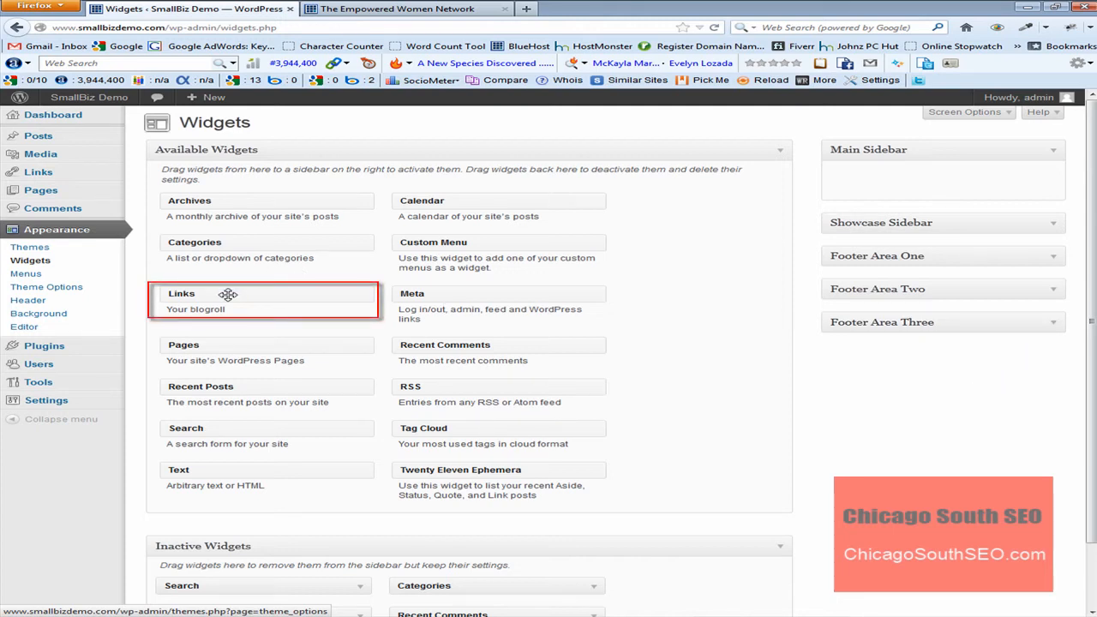
Step: Drop the Links widget into Main Sidebar and collapse its settings
{"action": "left_click_drag", "start_coordinate": [227, 293], "coordinate": [616, 249]}
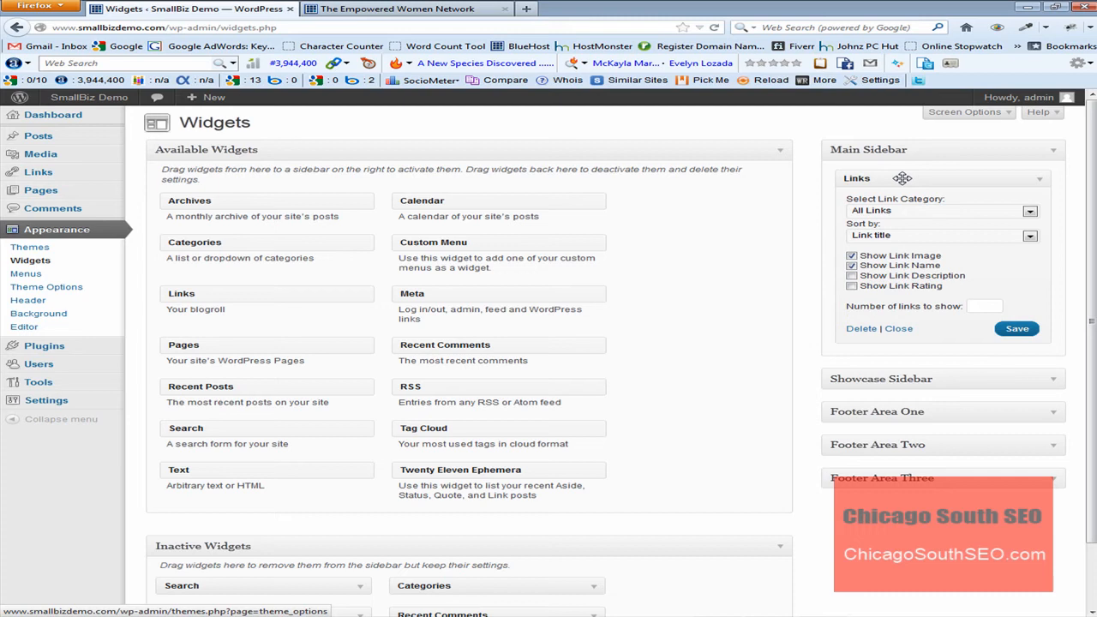
{"action": "mouse_move", "coordinate": [956, 198]}
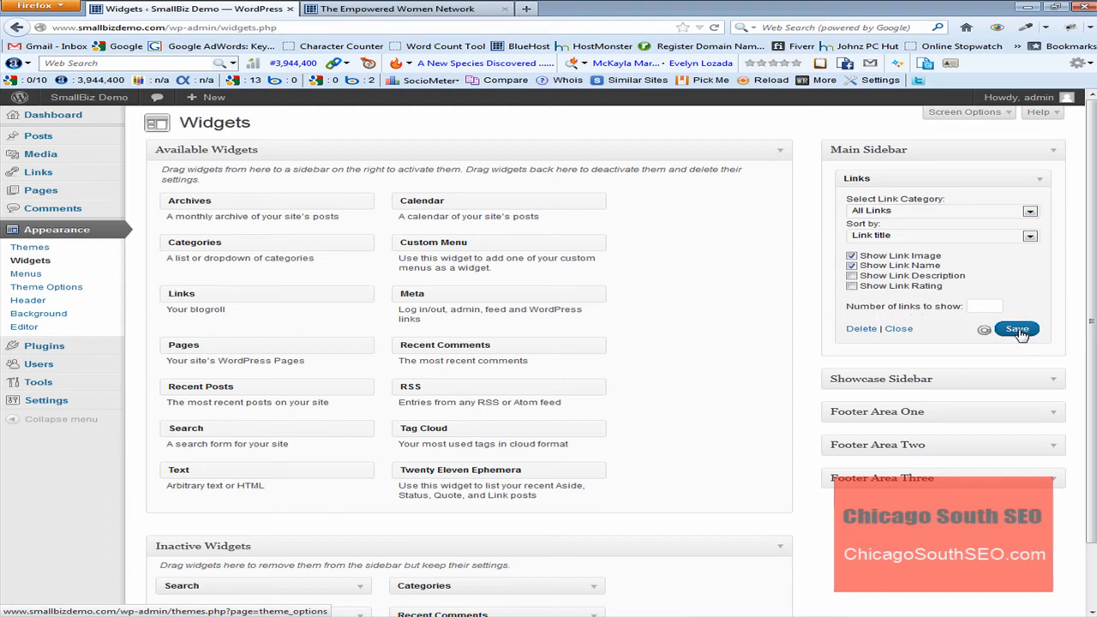
{"action": "mouse_move", "coordinate": [896, 331]}
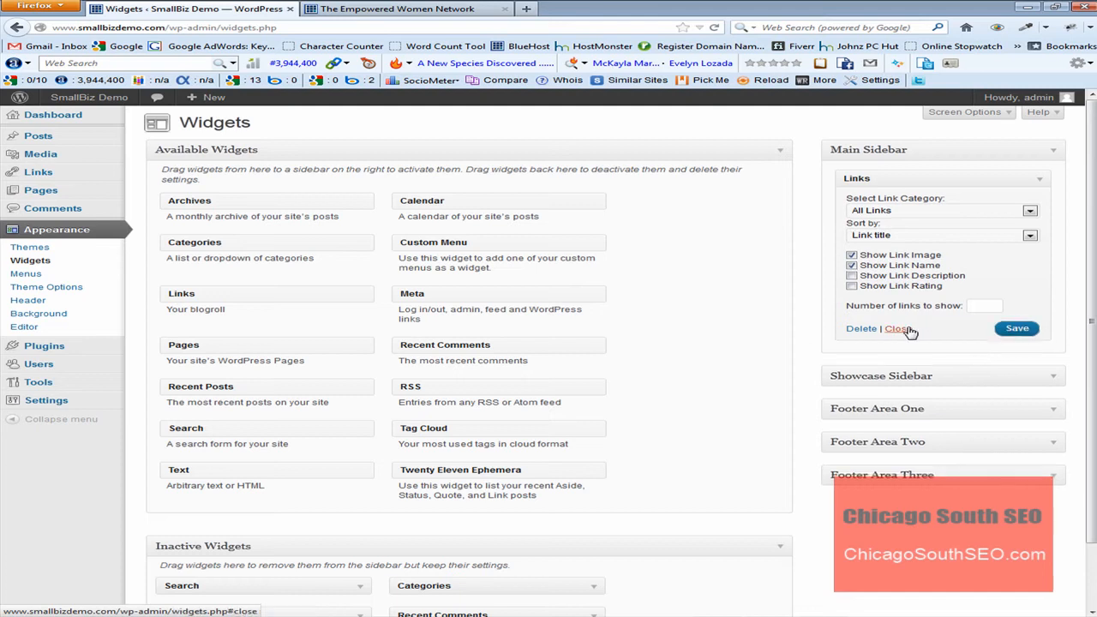
{"action": "left_click", "coordinate": [896, 329]}
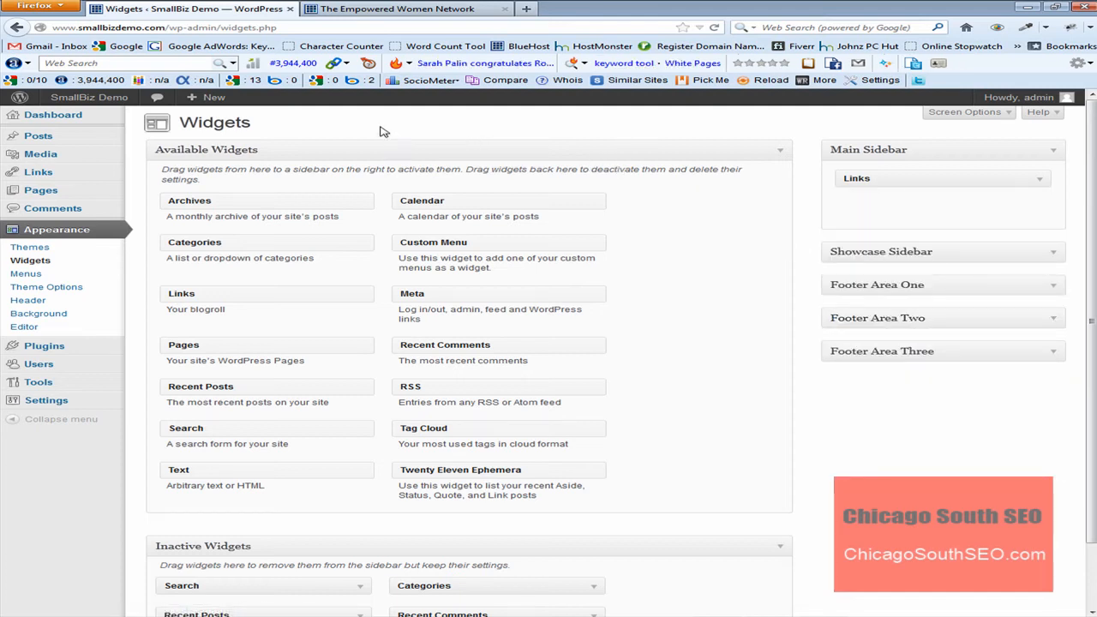
{"action": "mouse_move", "coordinate": [397, 128]}
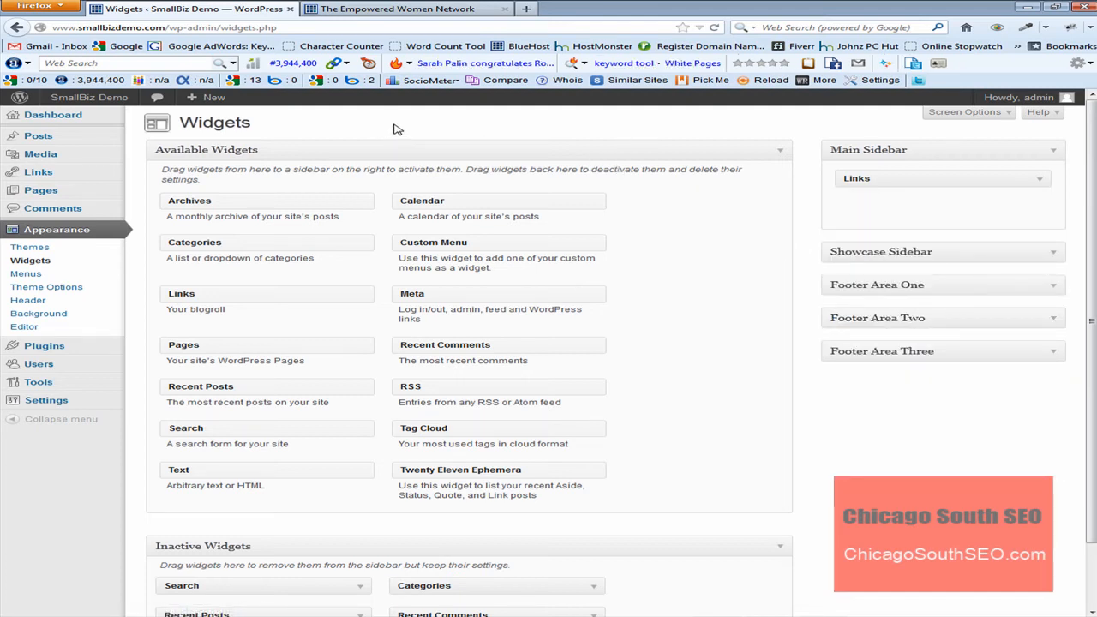
{"action": "mouse_move", "coordinate": [391, 129]}
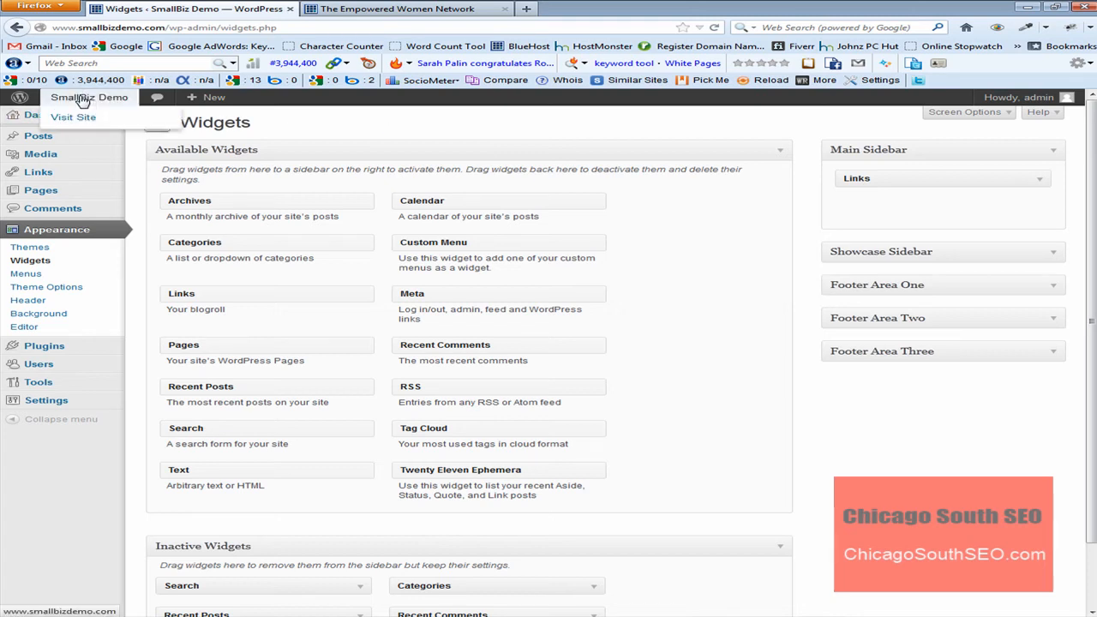
Step: Visit the SmallBiz Demo site and follow The Empowered Women Network sidebar link
{"action": "left_click", "coordinate": [52, 116]}
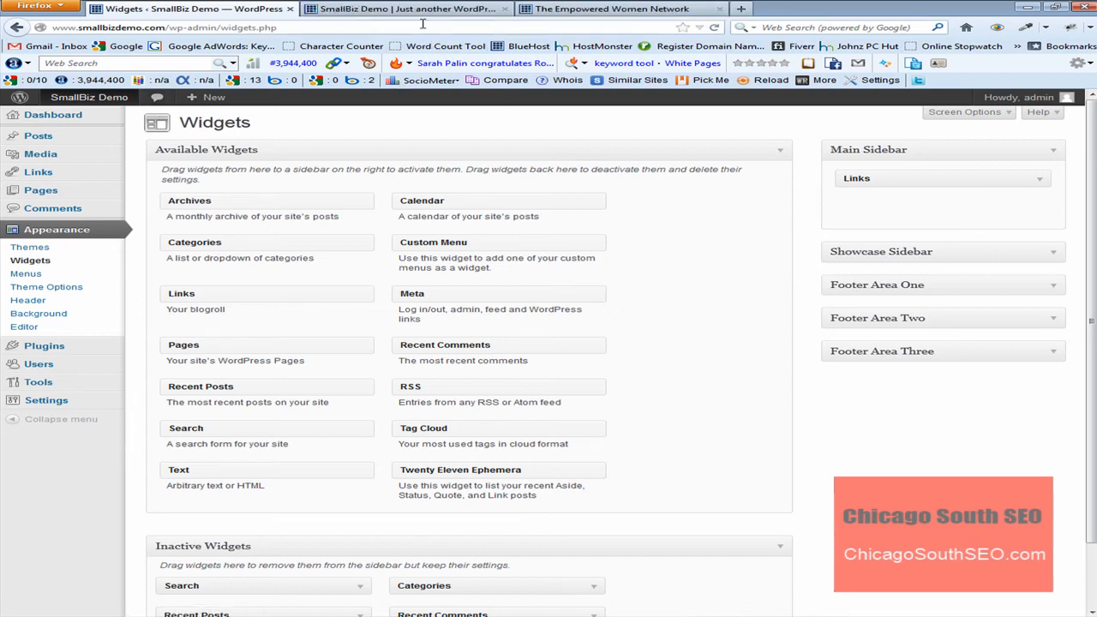
{"action": "left_click", "coordinate": [428, 9]}
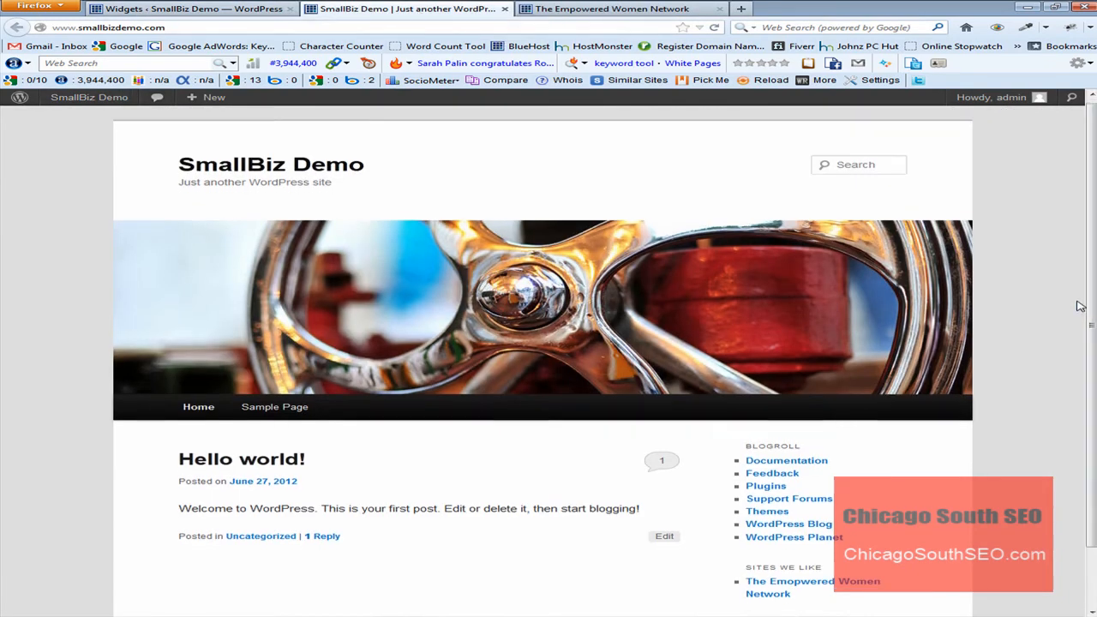
{"action": "scroll", "scroll_direction": "down", "scroll_amount": 3}
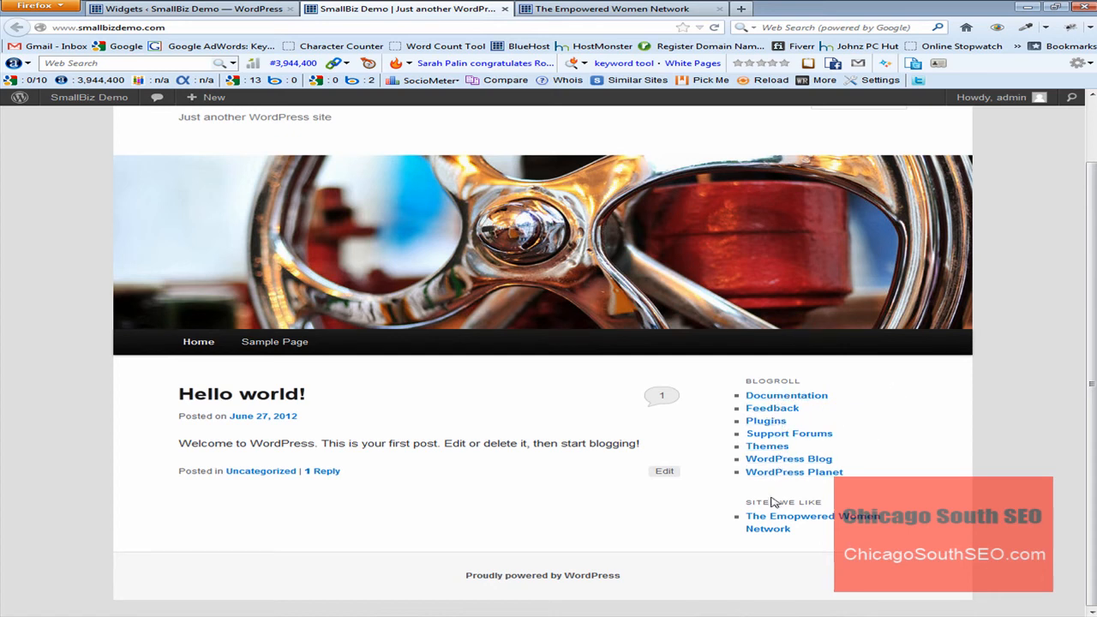
{"action": "mouse_move", "coordinate": [766, 385]}
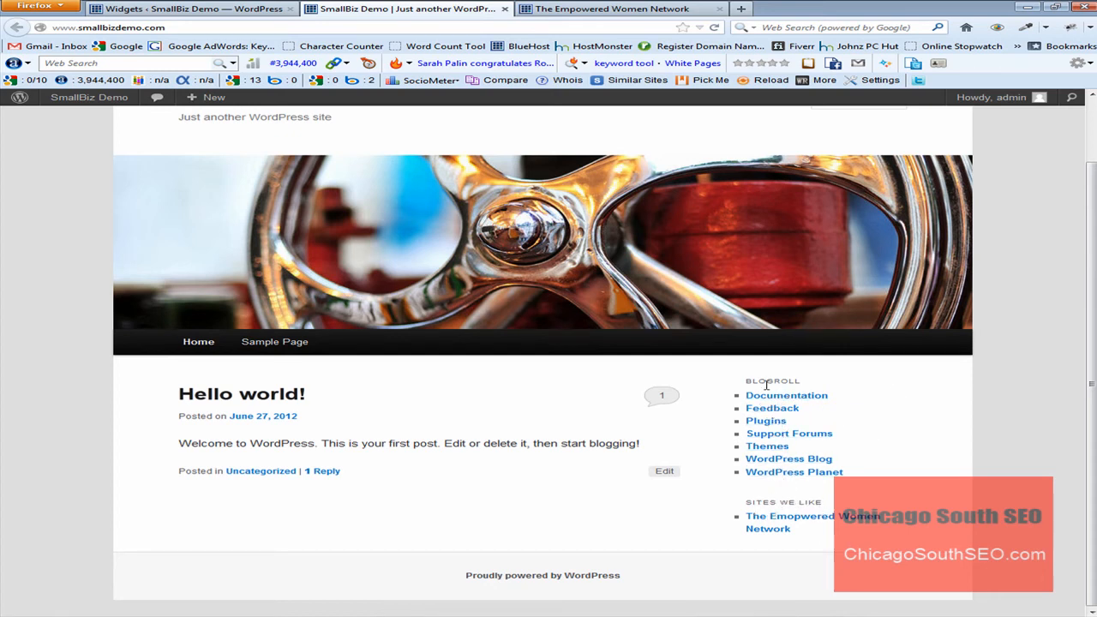
{"action": "mouse_move", "coordinate": [778, 473]}
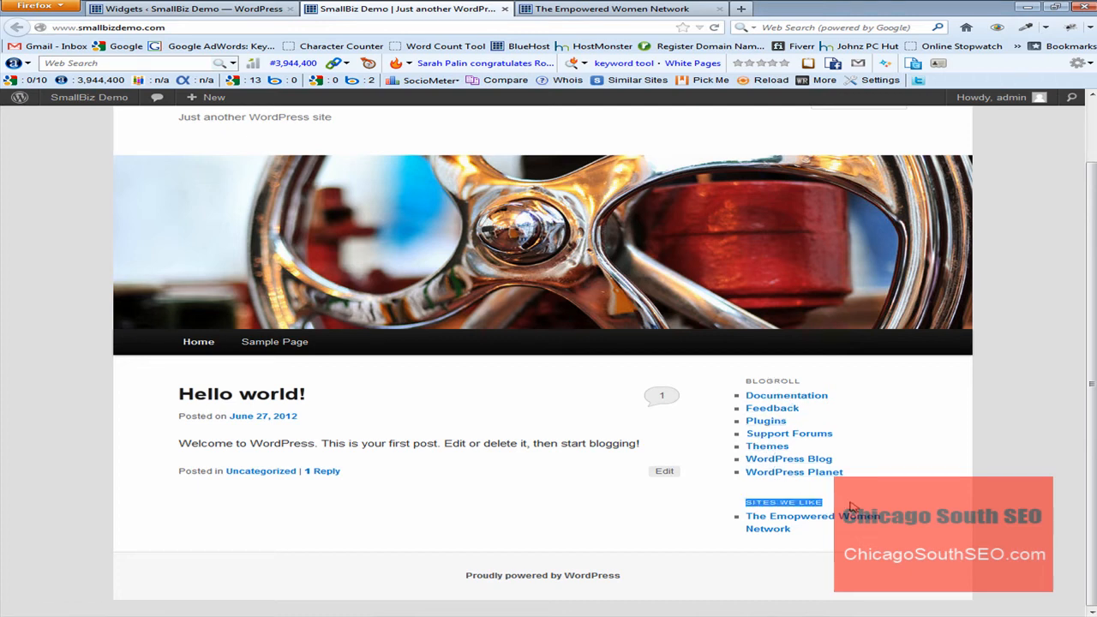
{"action": "mouse_move", "coordinate": [854, 520]}
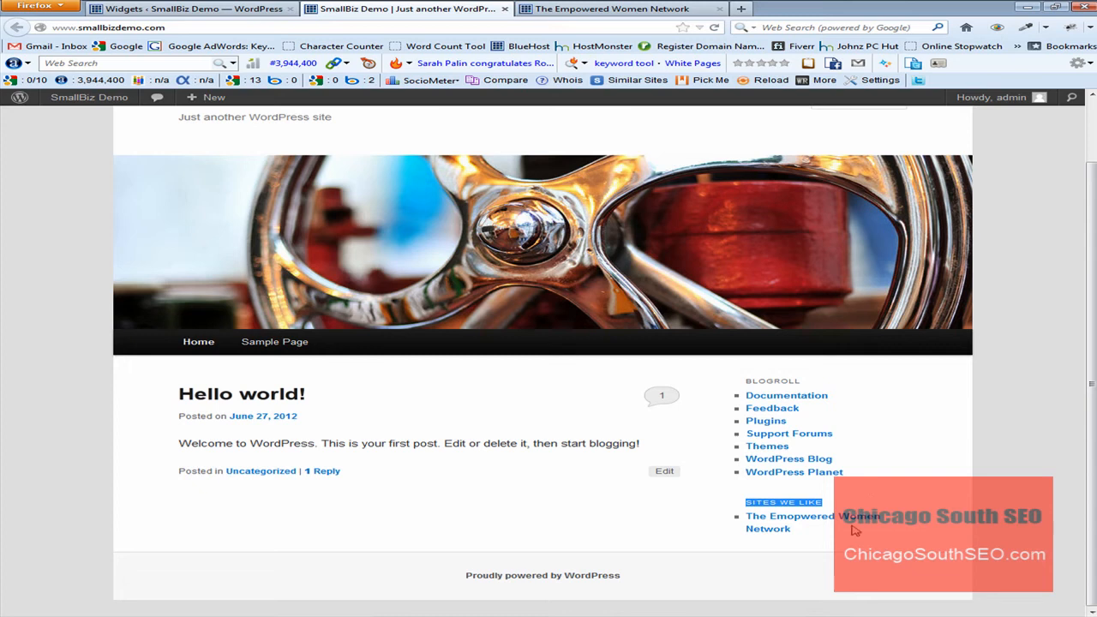
{"action": "left_click", "coordinate": [687, 8]}
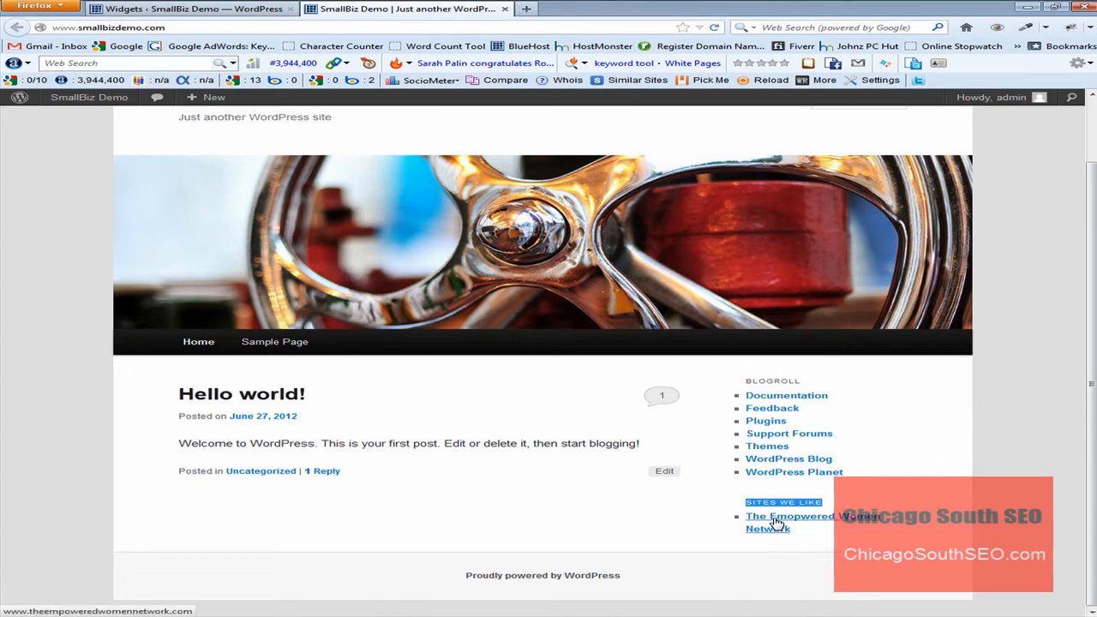
{"action": "left_click", "coordinate": [772, 521]}
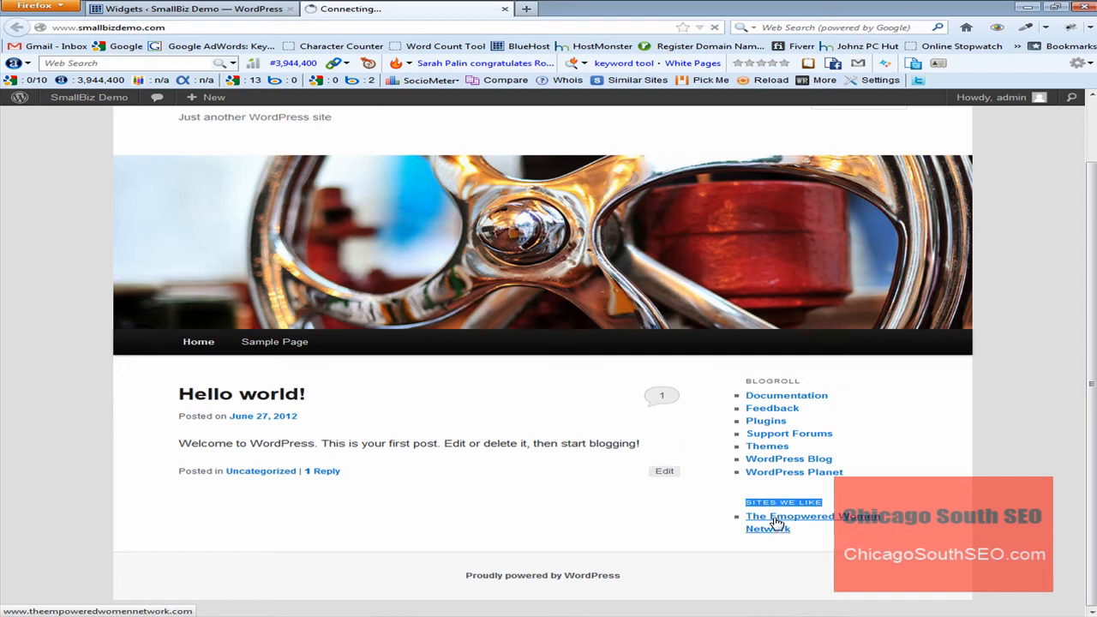
Step: Wait for The Empowered Women Network homepage to finish loading
{"action": "left_click", "coordinate": [777, 522]}
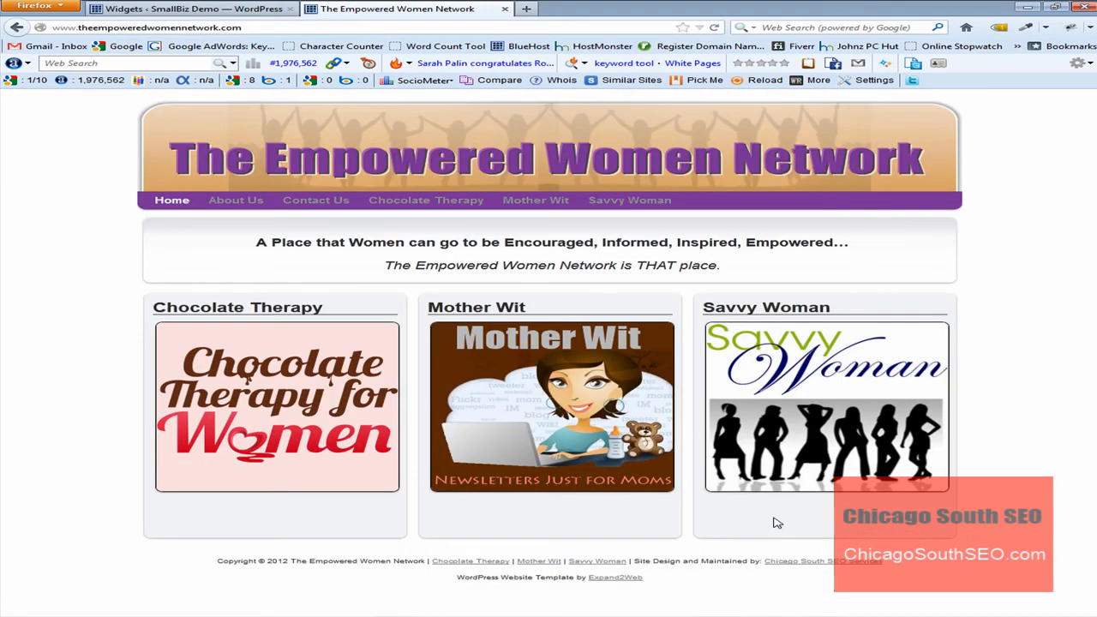
{"action": "mouse_move", "coordinate": [1066, 480]}
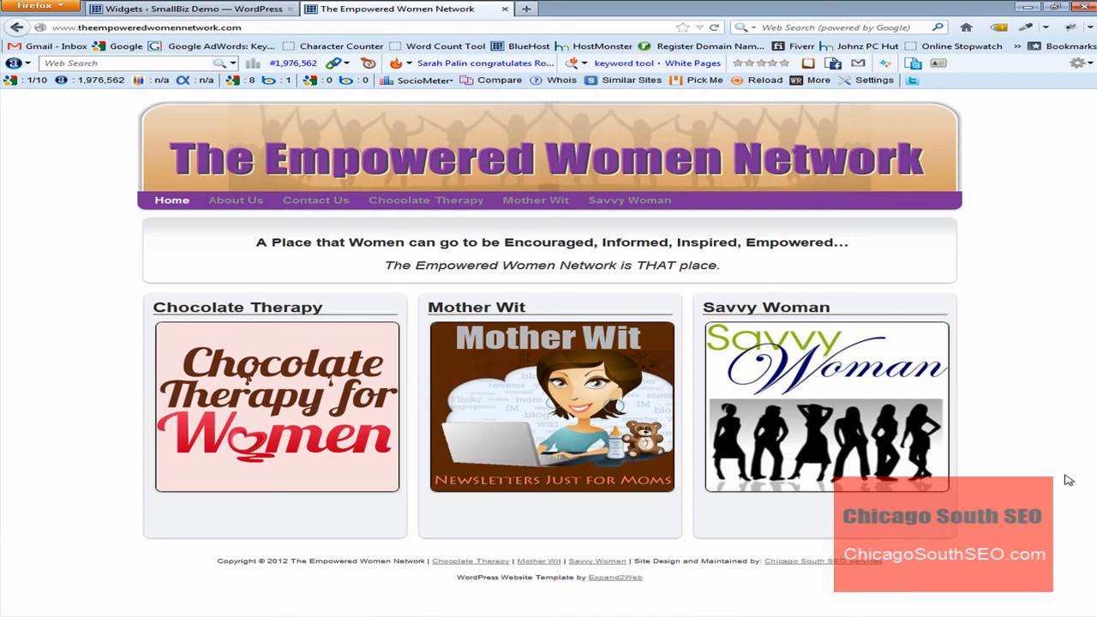
{"action": "mouse_move", "coordinate": [220, 105]}
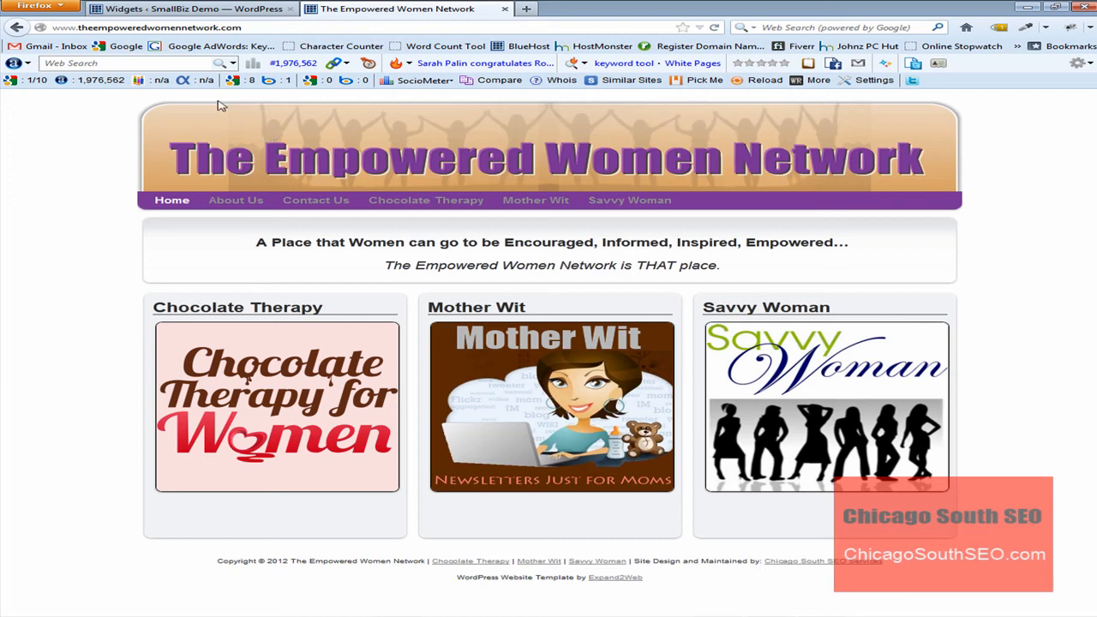
Step: Switch back to the Widgets tab and go to the admin Dashboard
{"action": "left_click", "coordinate": [171, 8]}
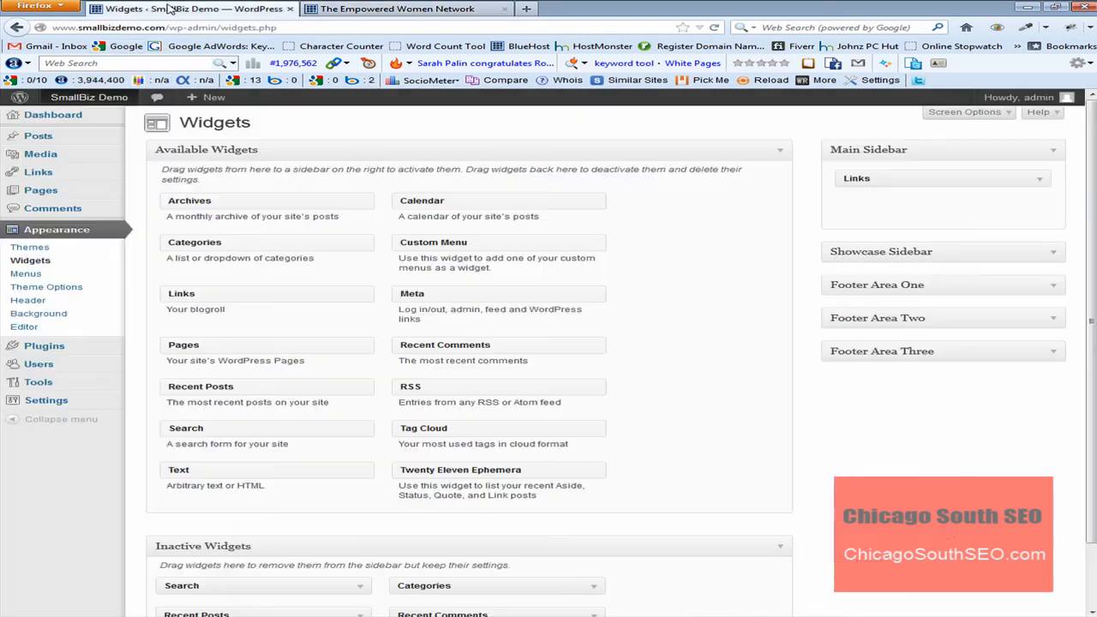
{"action": "mouse_move", "coordinate": [723, 460]}
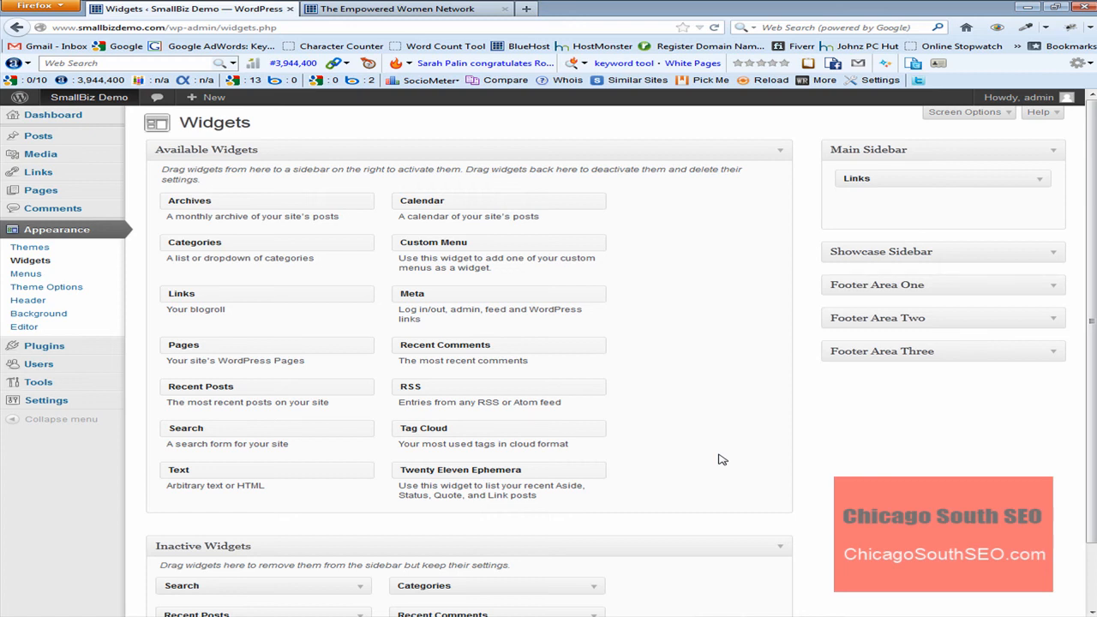
{"action": "mouse_move", "coordinate": [46, 116]}
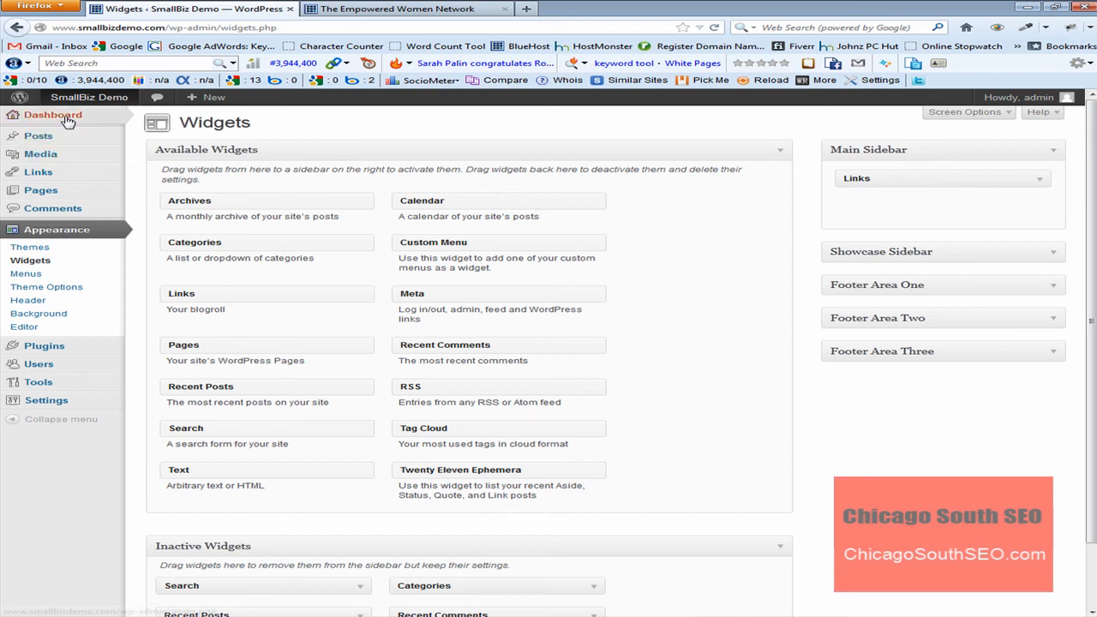
{"action": "left_click", "coordinate": [43, 115]}
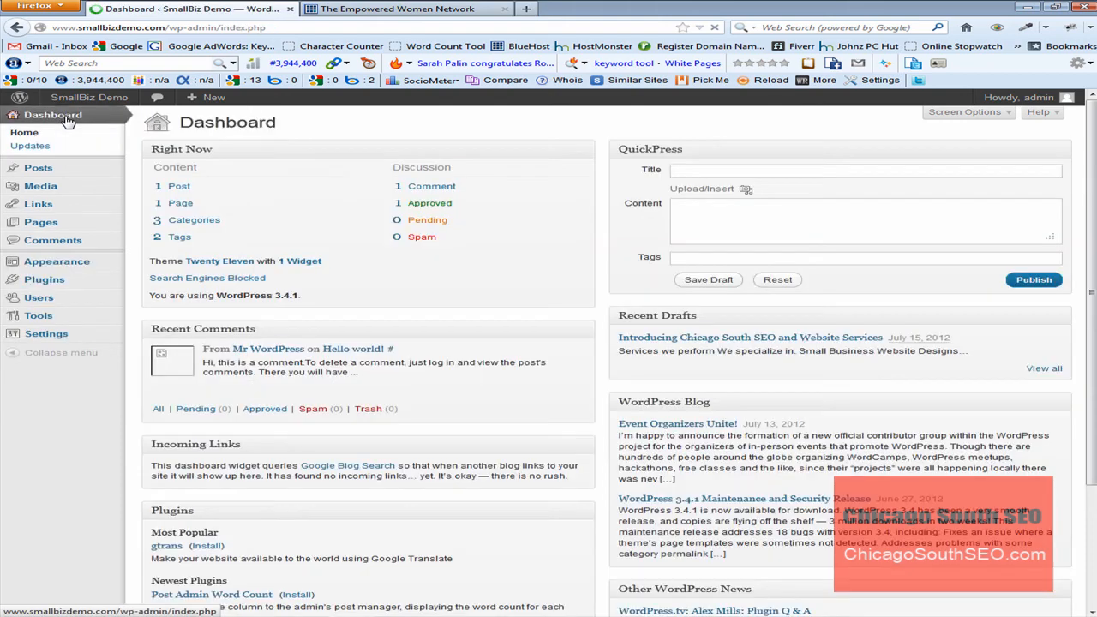